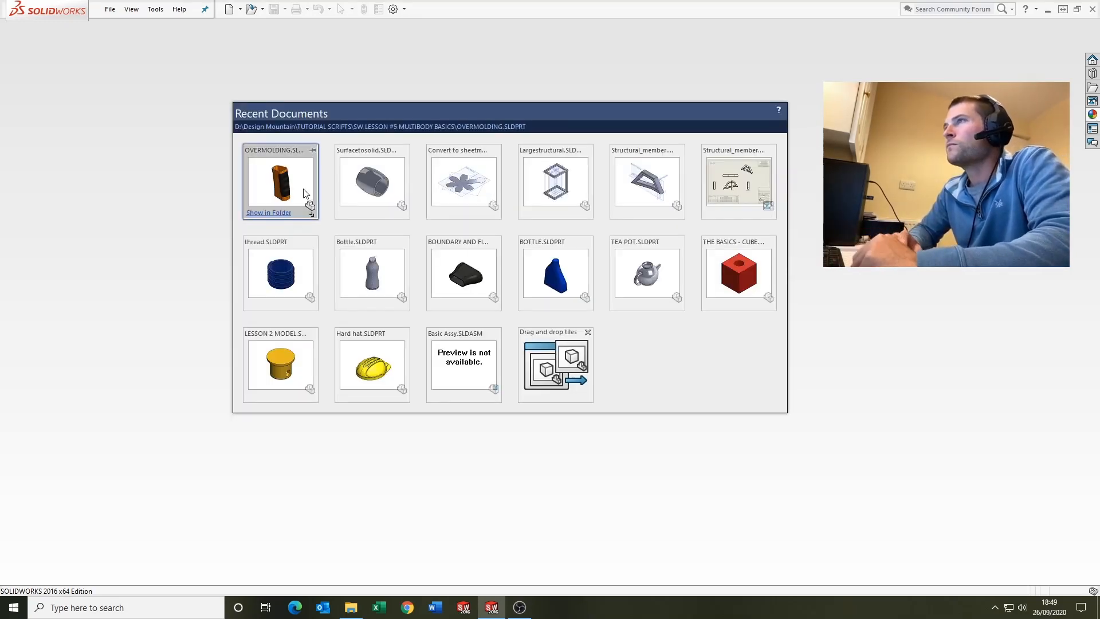
Step: Open OVERMOLDING.SLDPRT and show a section view cut on the Front Plane
double_click(280, 181)
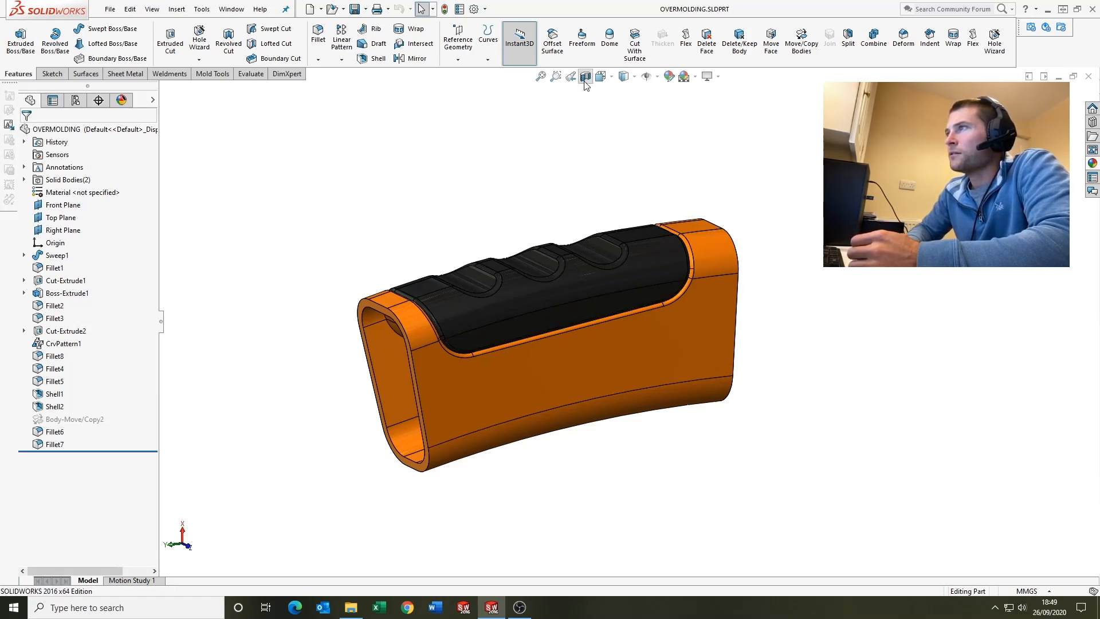
left_click(584, 76)
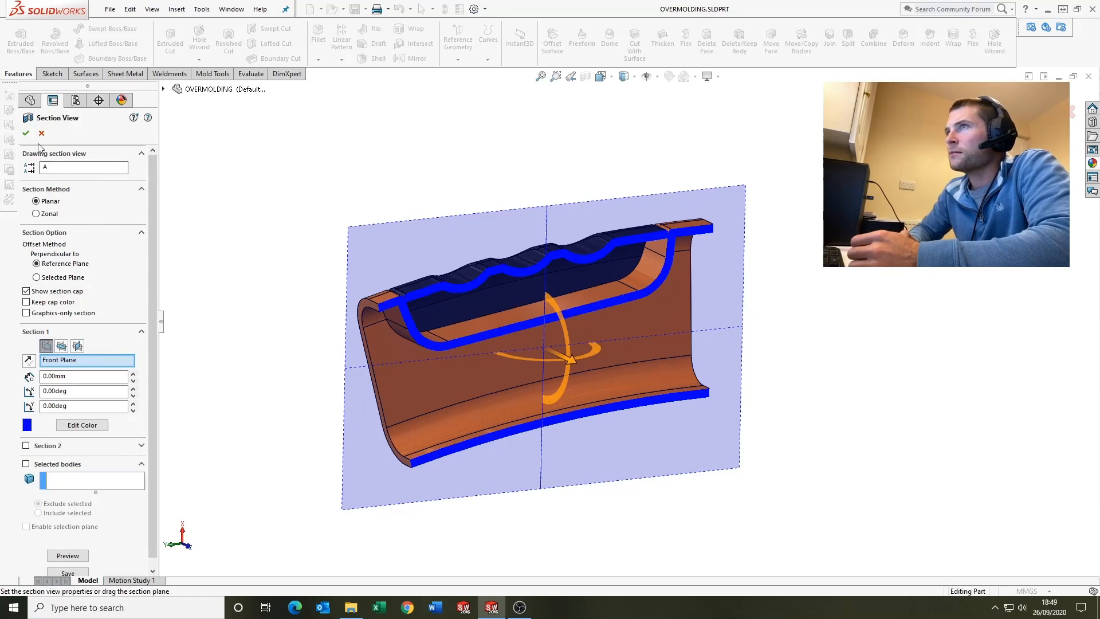
mouse_move(111, 162)
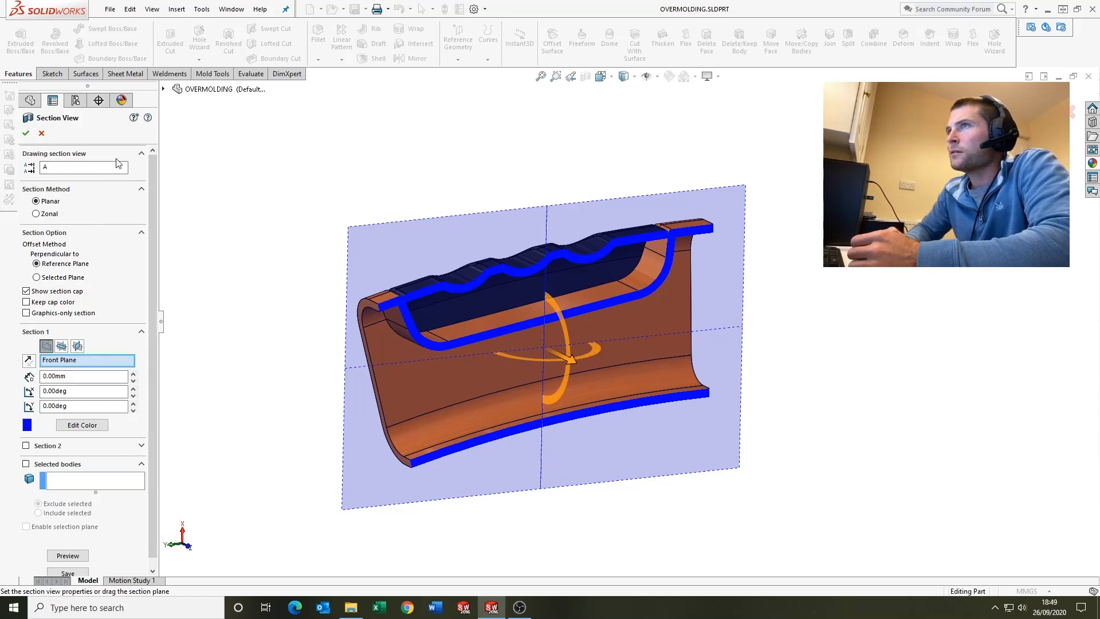
left_click(24, 134)
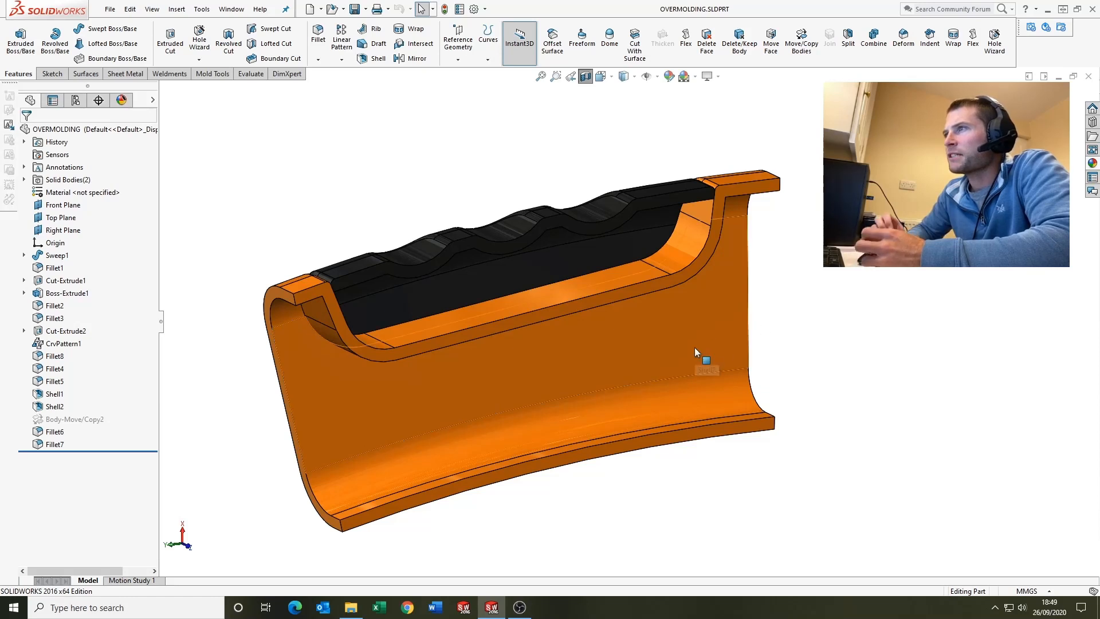
mouse_move(697, 353)
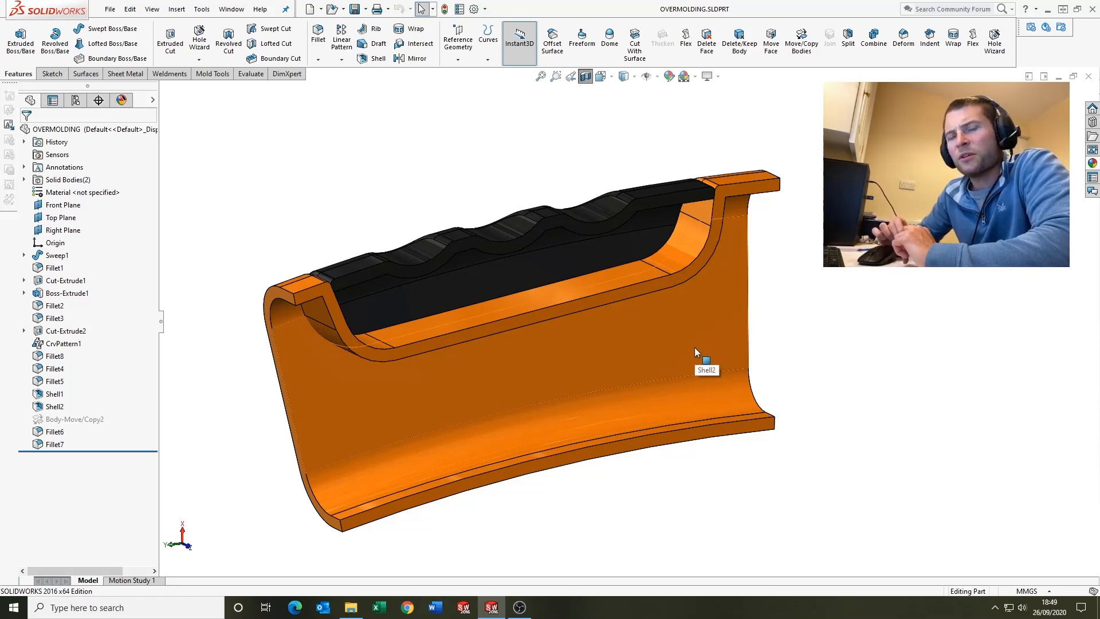
mouse_move(695, 353)
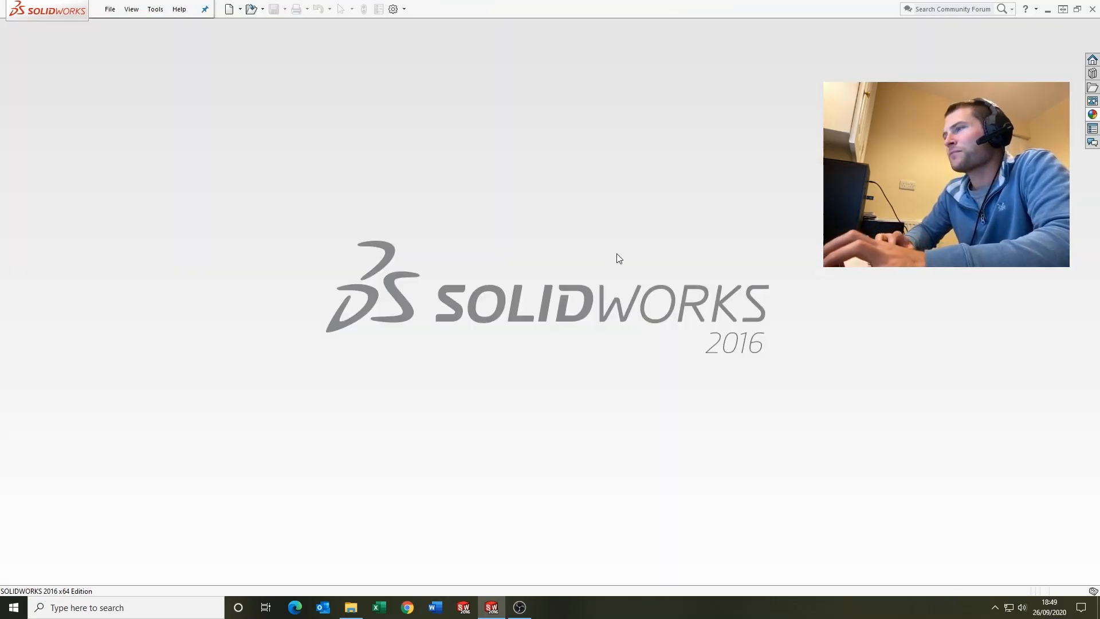
Step: Start a new part with a white background and sketch a 50 x 32.5 centre rectangle on the Top Plane
left_click(236, 10)
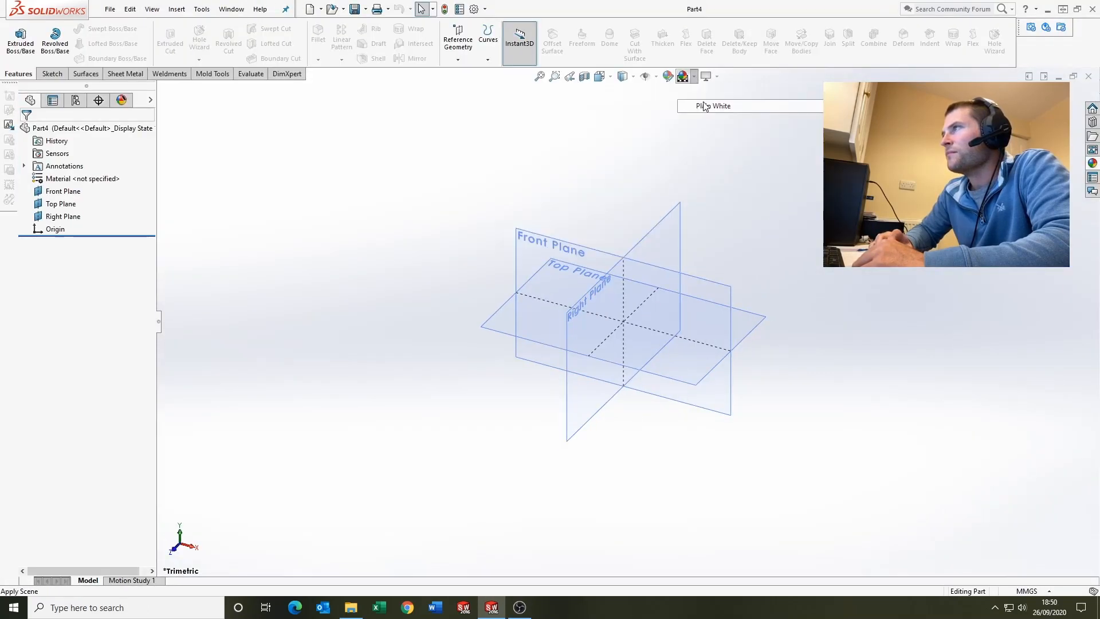
left_click(59, 203)
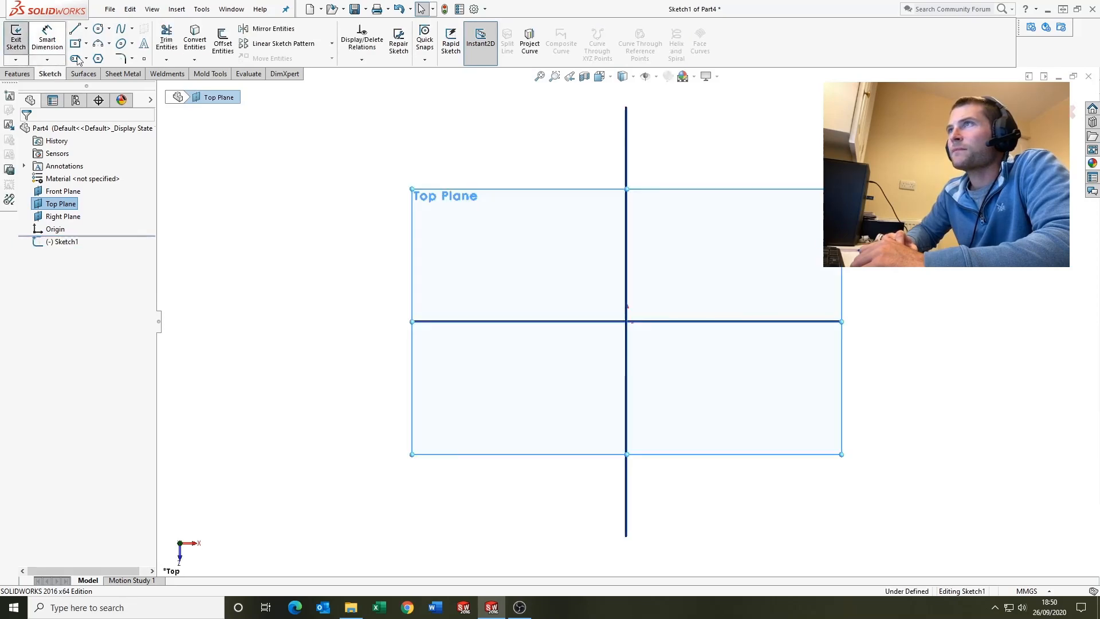
left_click(73, 43)
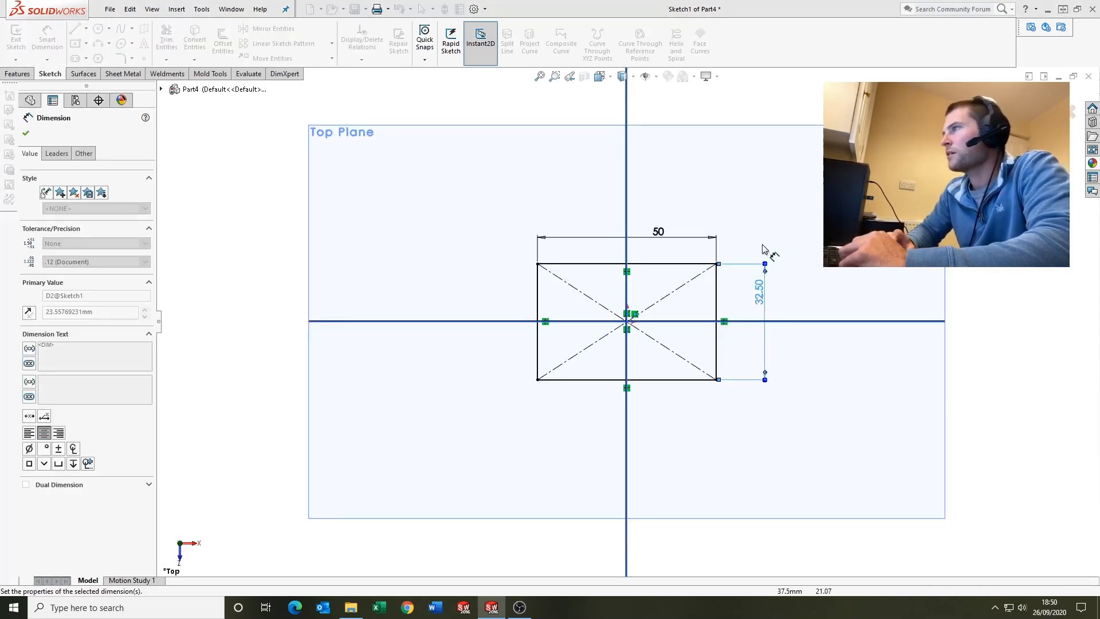
right_click(716, 264)
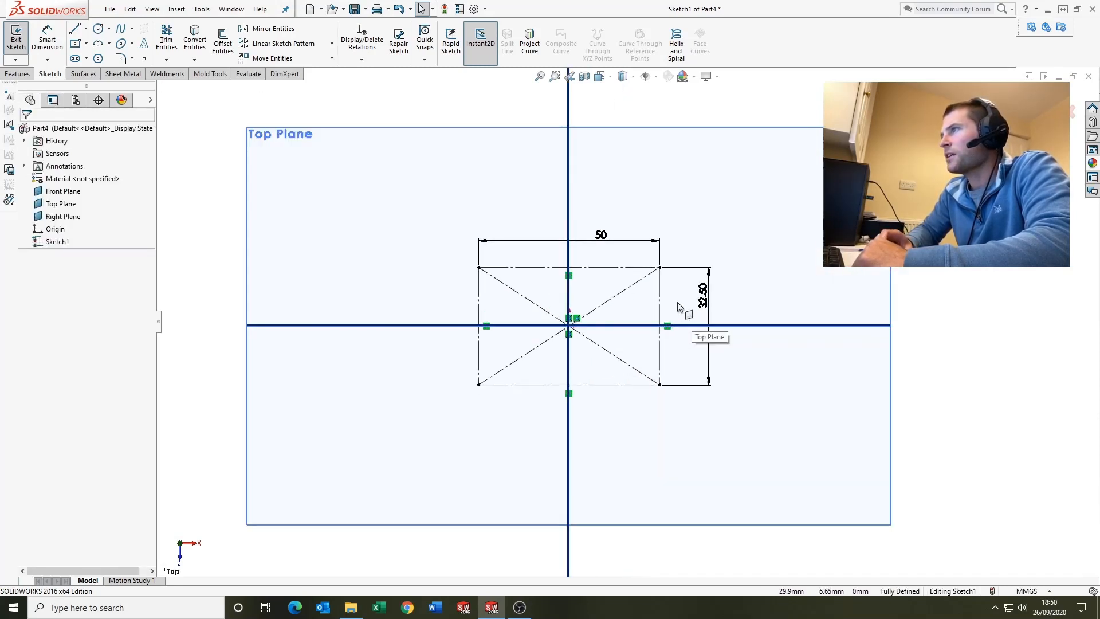
Step: Add upper and lower lines tapered at 3.5°, close the left end and trim the excess segments
left_click(76, 30)
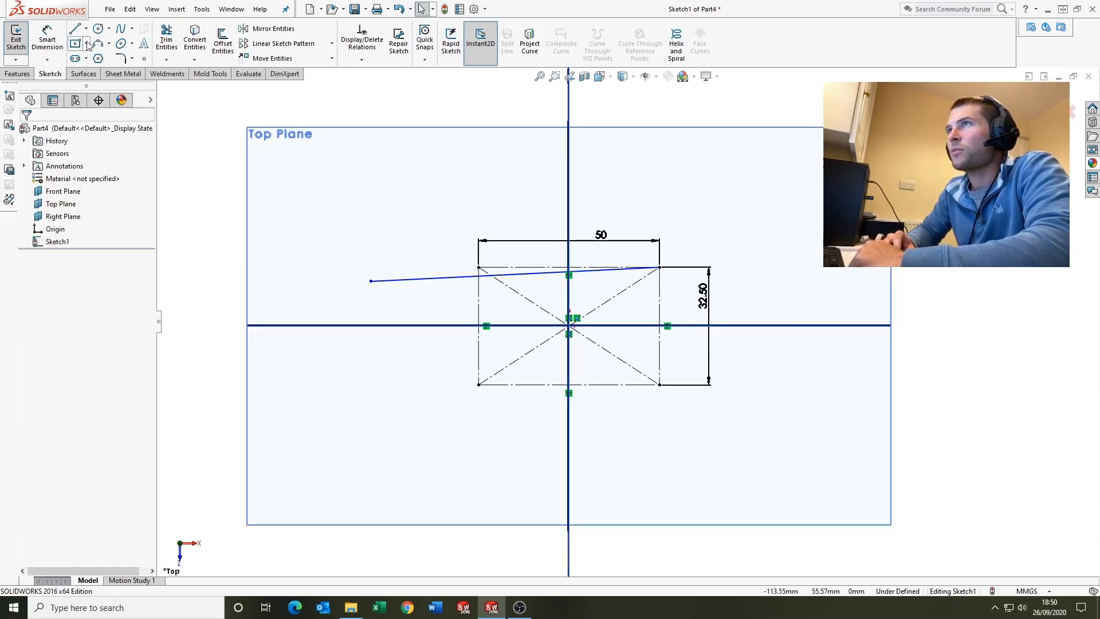
left_click(73, 30)
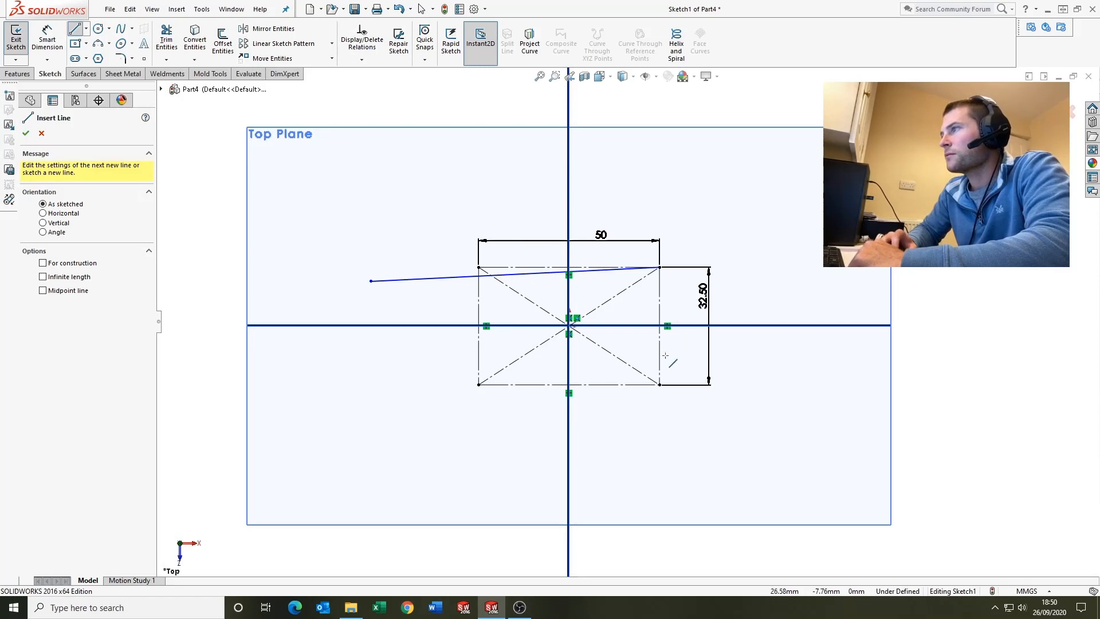
left_click_drag(370, 367, 658, 384)
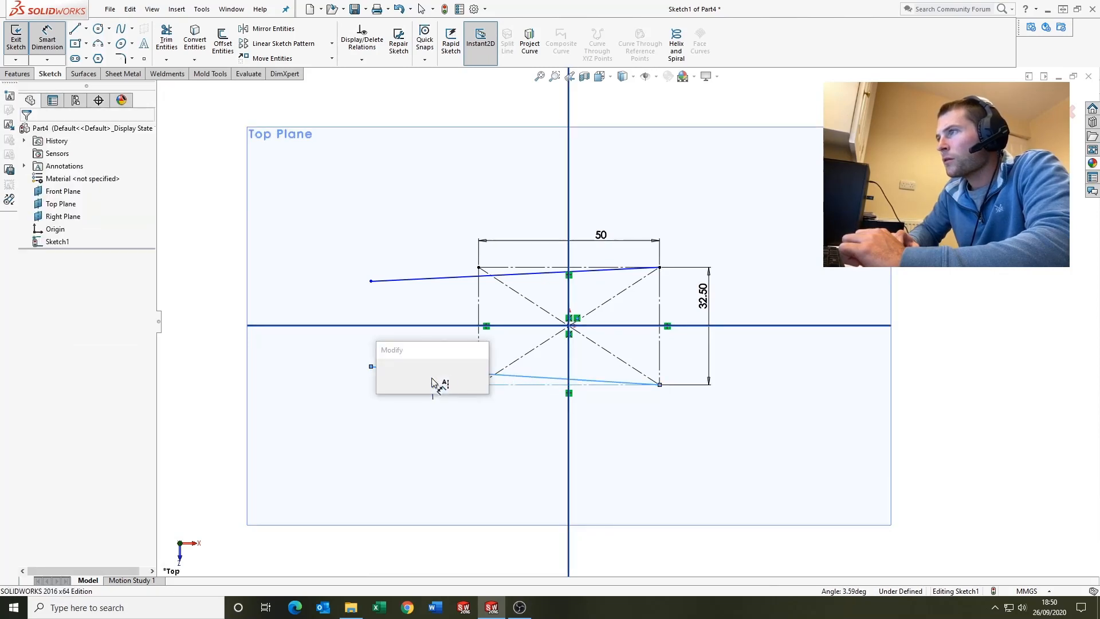
left_click(433, 379)
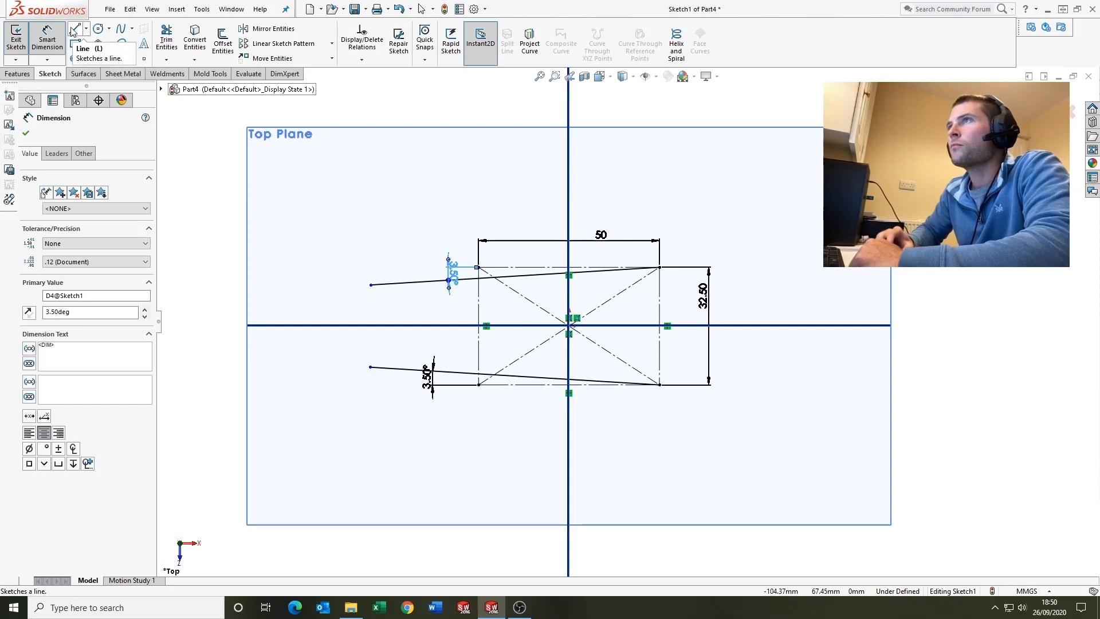
left_click(75, 28)
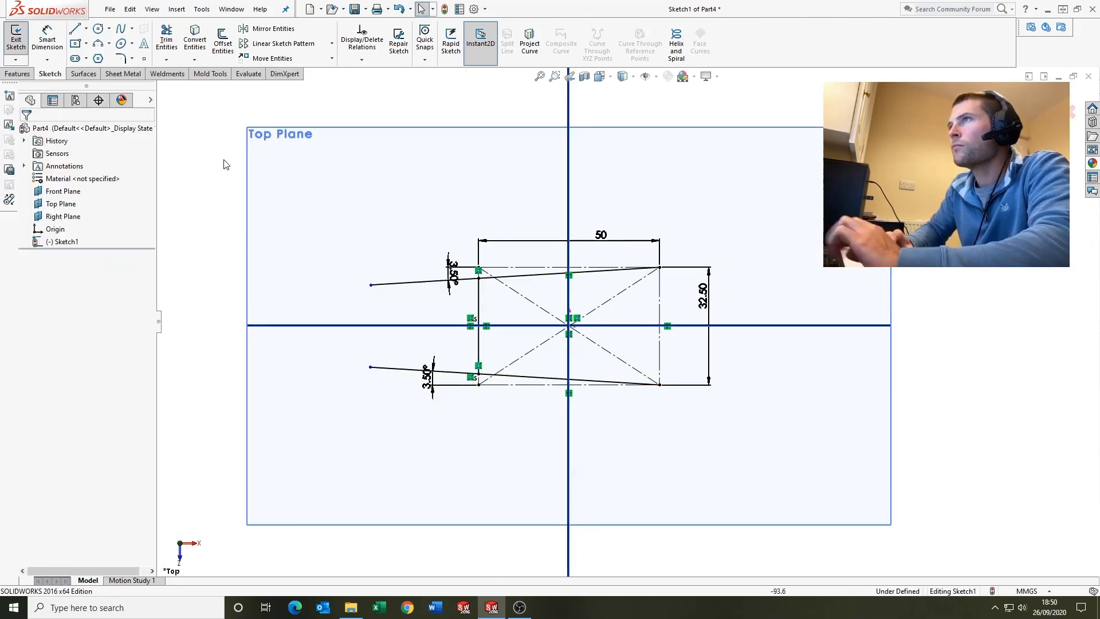
left_click(73, 29)
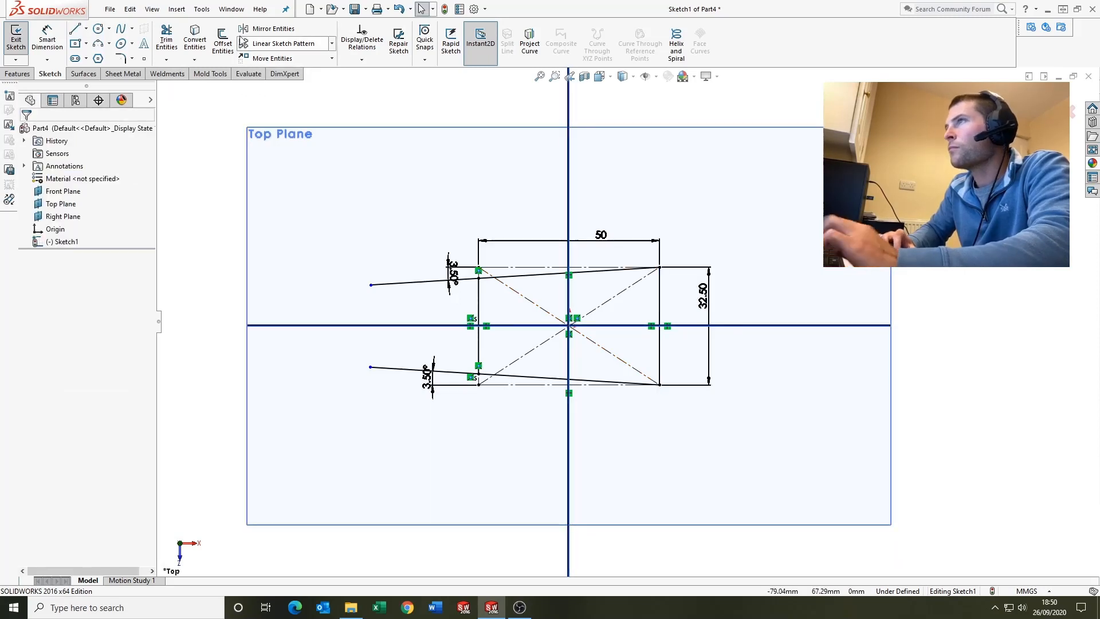
left_click(168, 34)
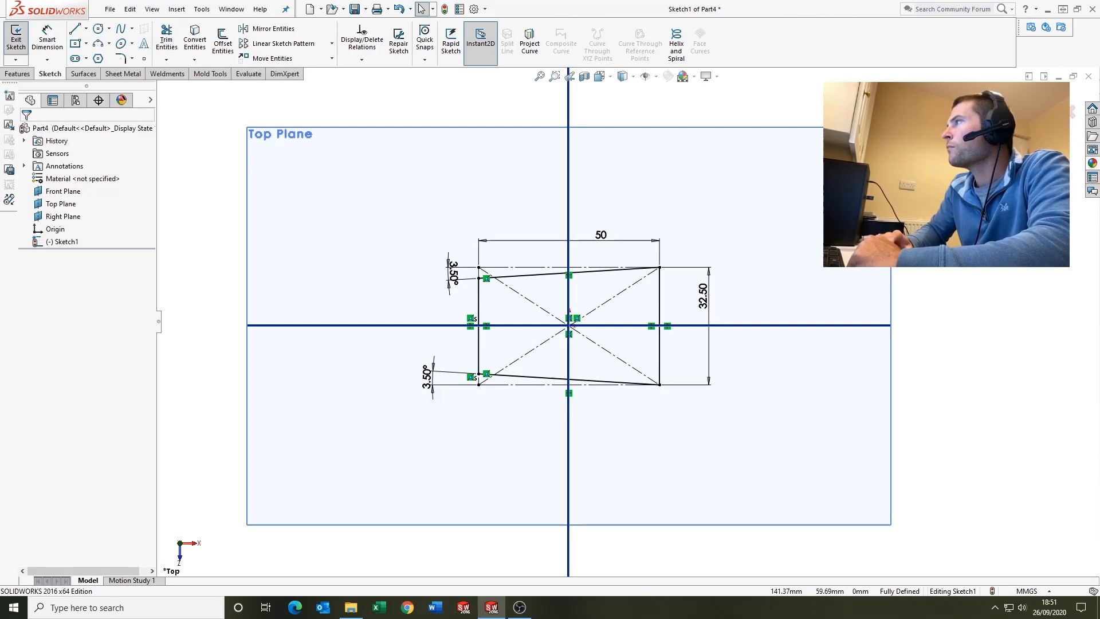
Step: Sketch a 100-tall R420 arc on the Front Plane and sweep Sketch1 along it to create Sweep1
left_click(11, 32)
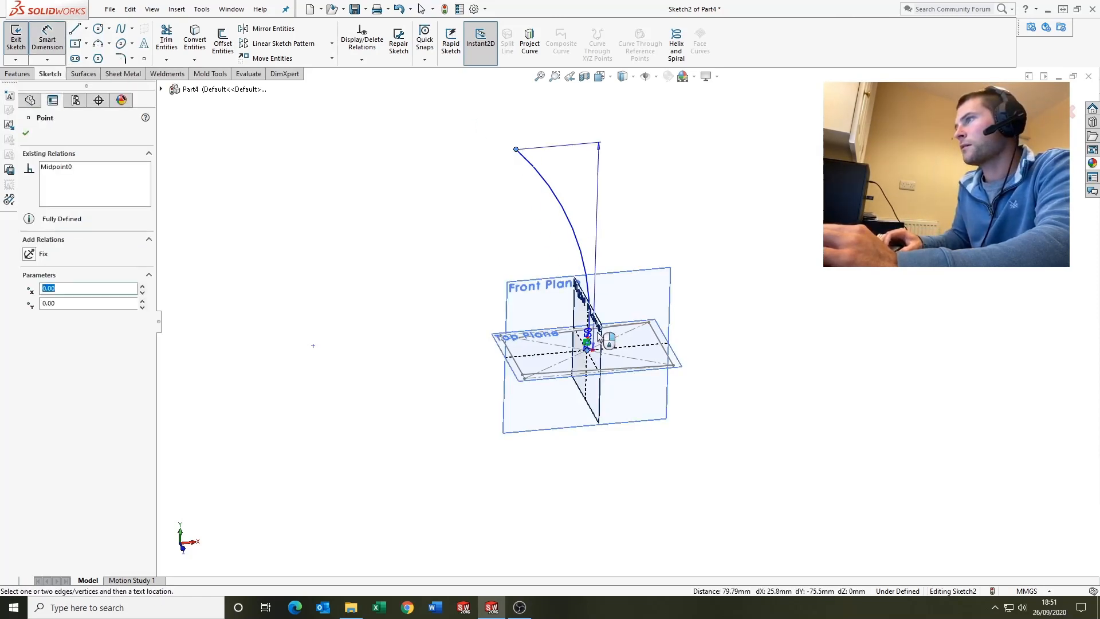
left_click(639, 249)
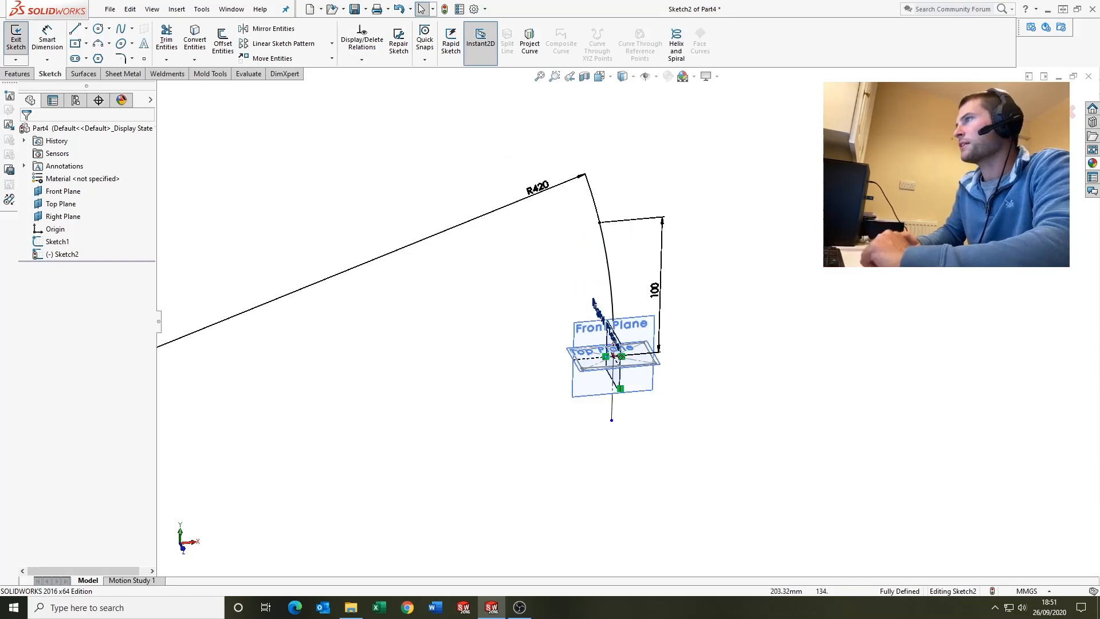
left_click(11, 35)
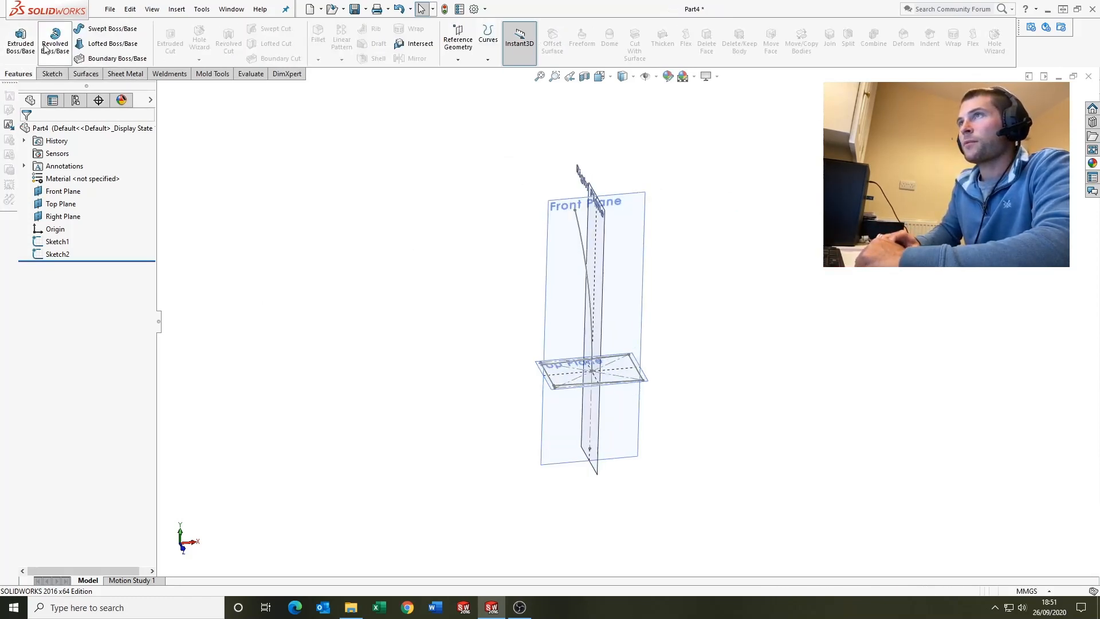
left_click(80, 29)
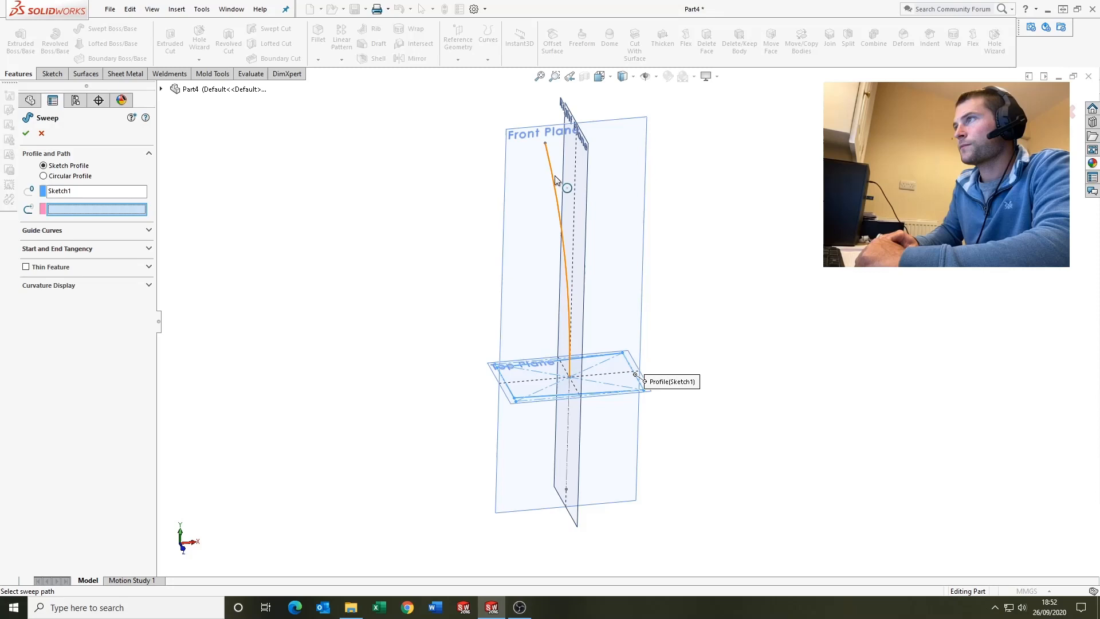
left_click(22, 133)
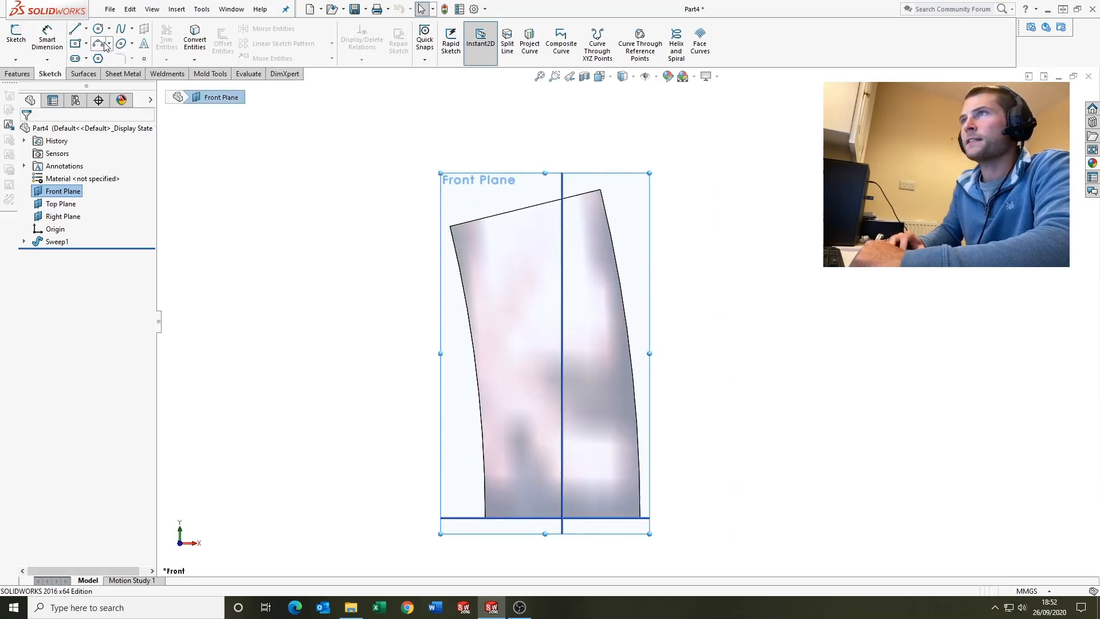
Step: Sketch the notch outline on the Front Plane and cut it Through All - Both as Cut-Extrude1
left_click(73, 29)
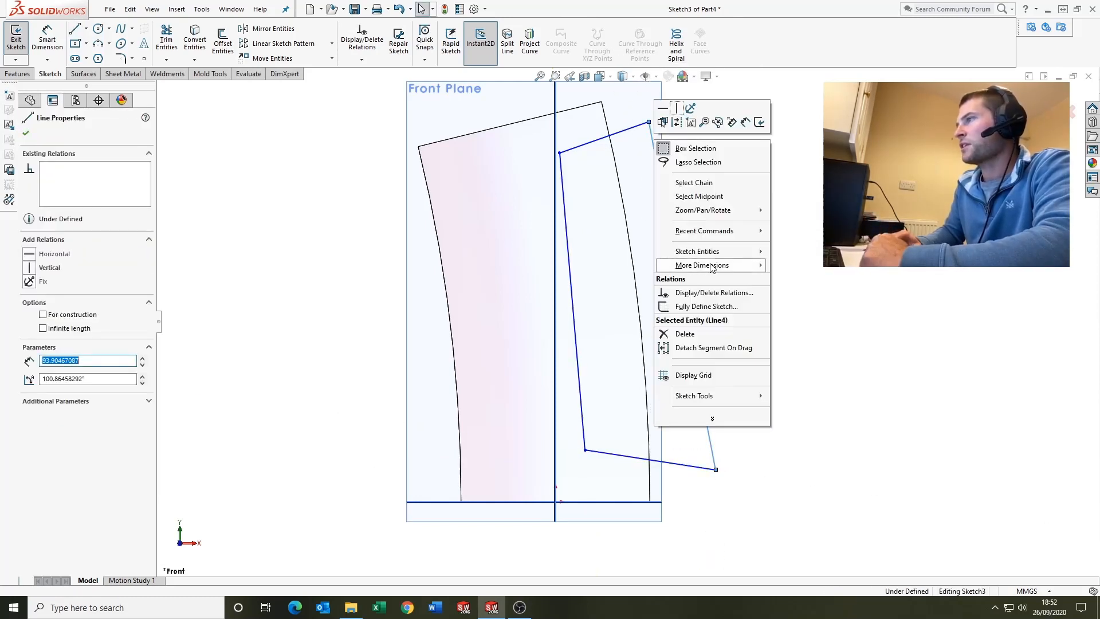
mouse_move(696, 210)
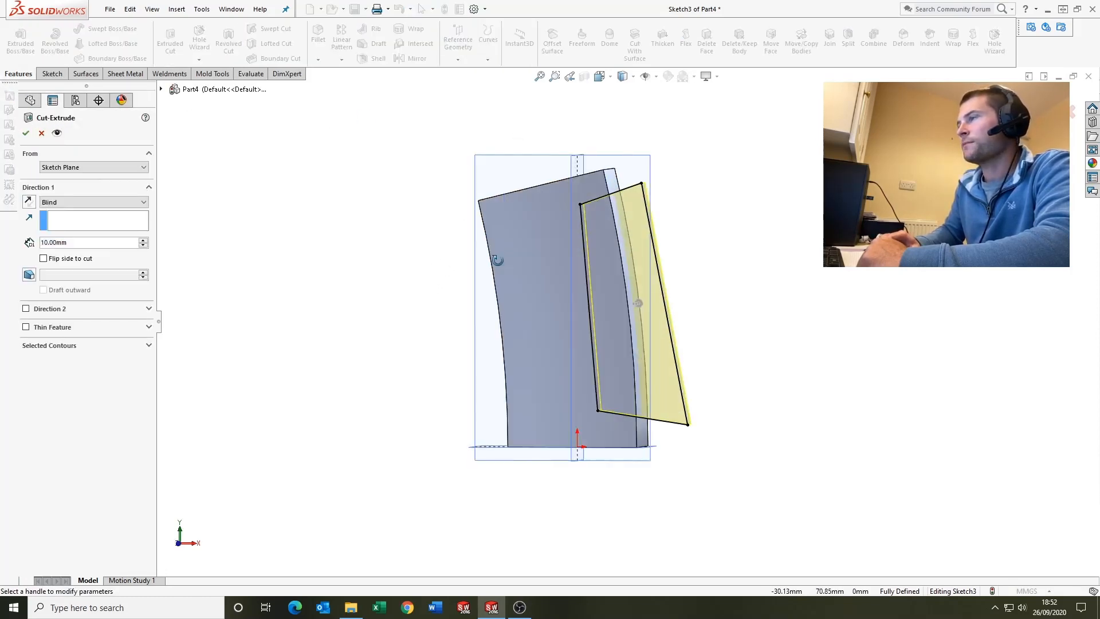
left_click(93, 201)
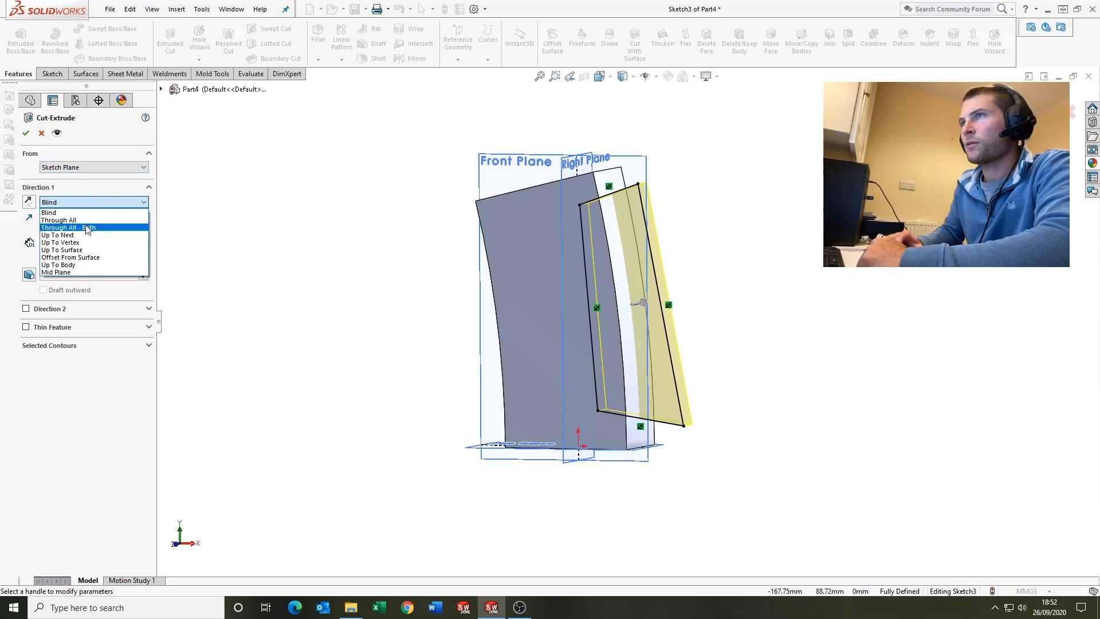
left_click(68, 226)
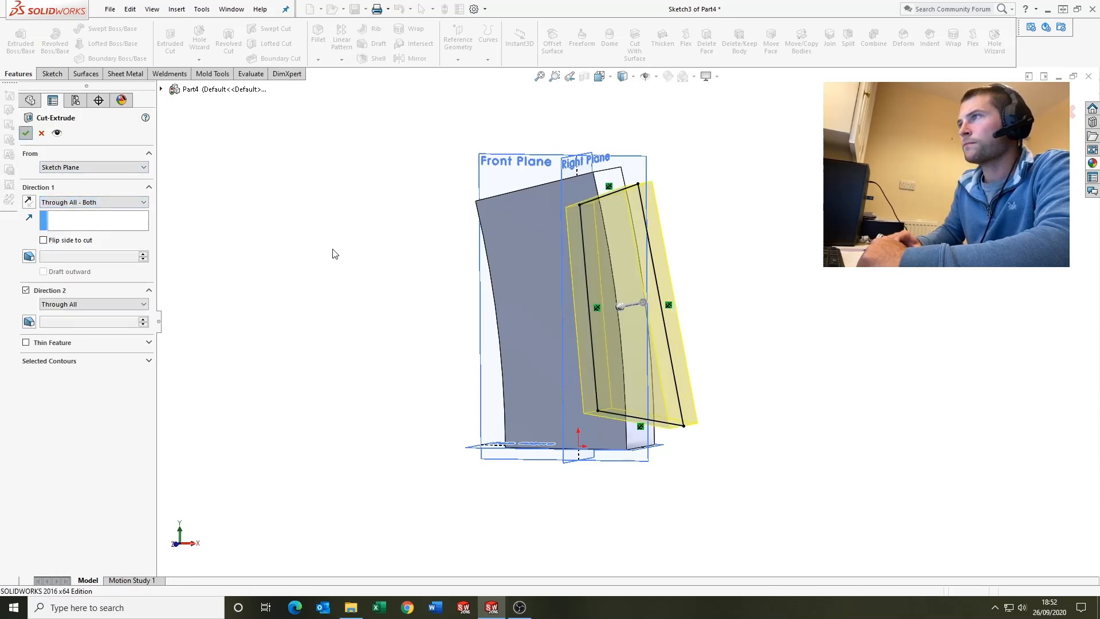
left_click(26, 133)
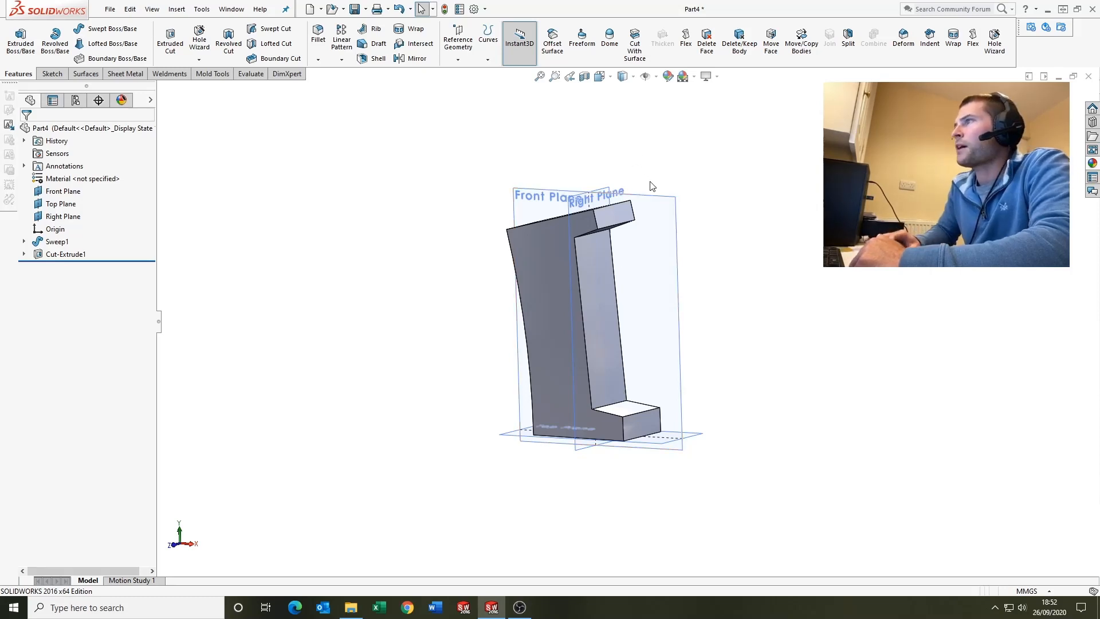
Step: Sketch the grip profile on the Front Plane inside the notch
left_click(62, 190)
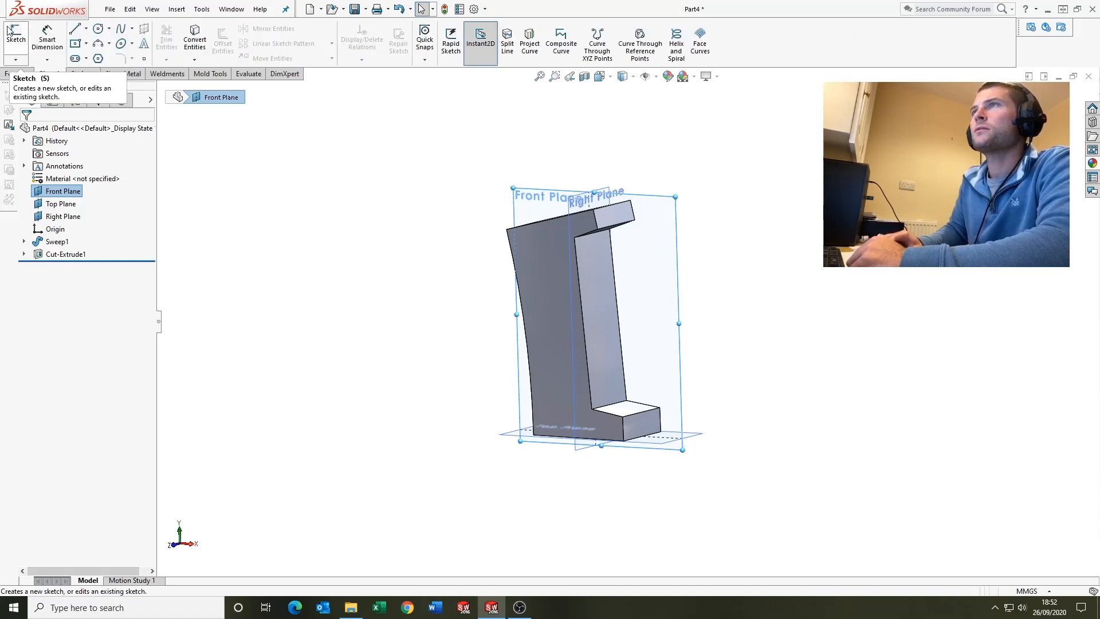
left_click(13, 33)
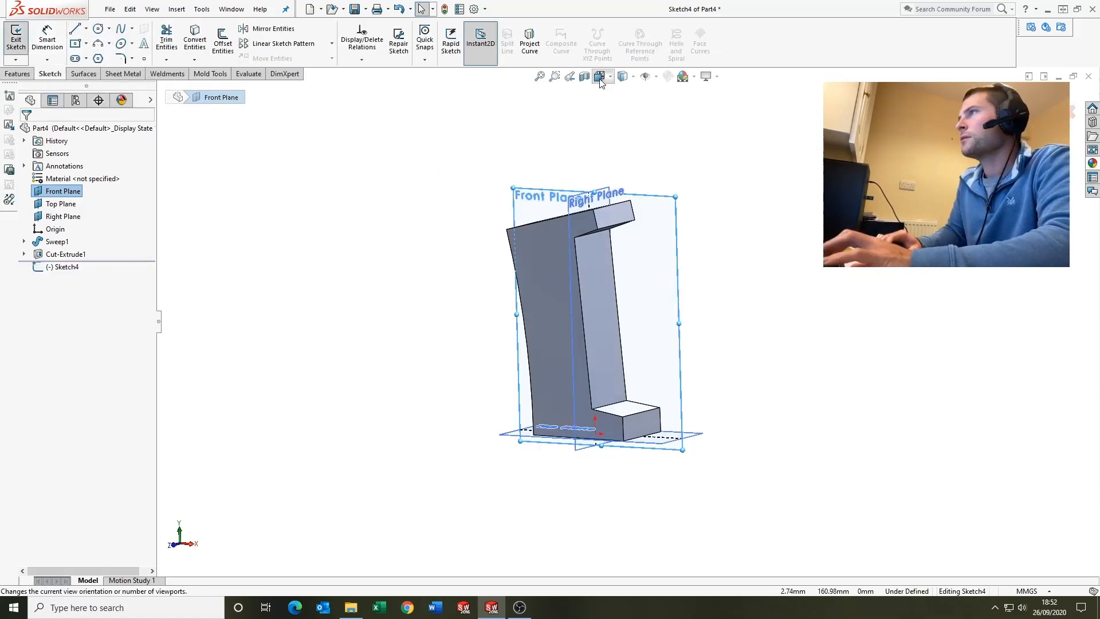
left_click(598, 75)
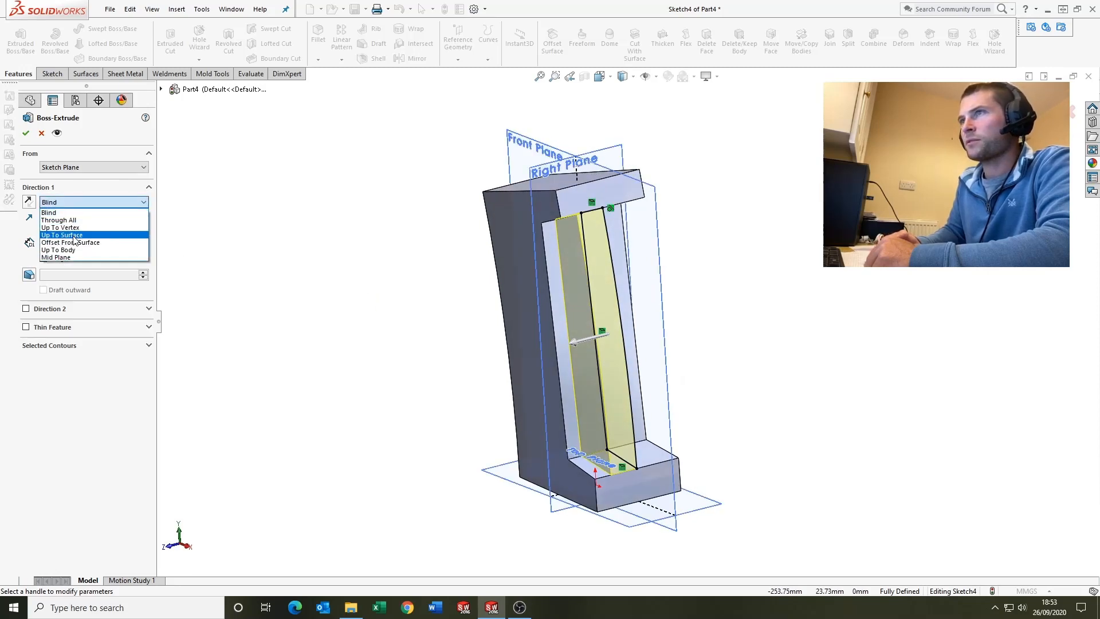
Step: Extrude it Up To Surface in both directions with Merge result off, creating a separate Boss-Extrude1 body
left_click(62, 234)
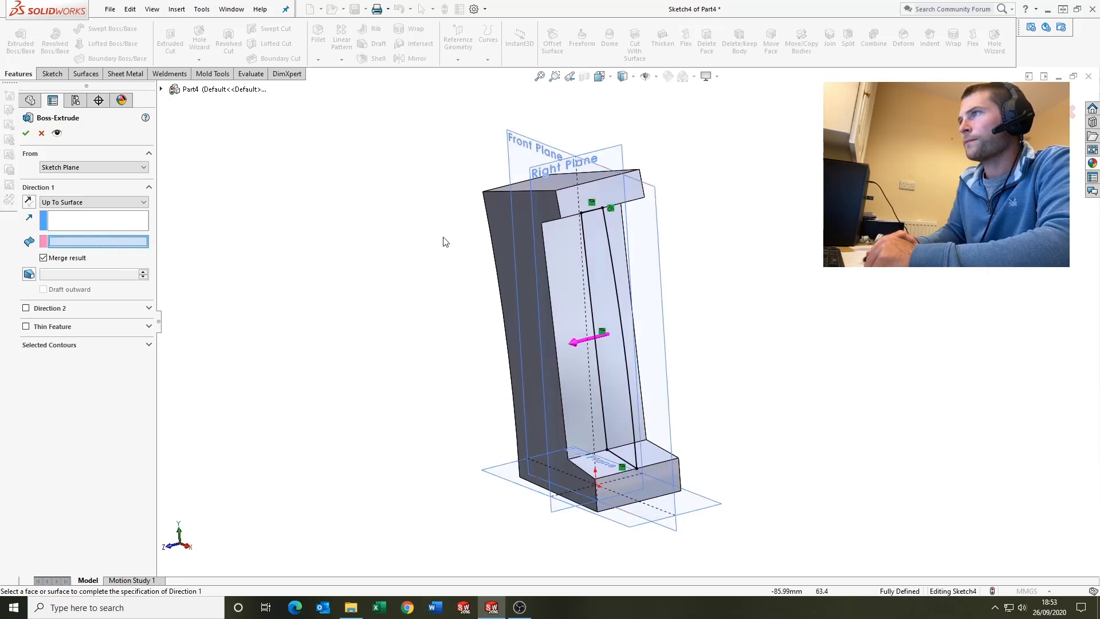
left_click(568, 338)
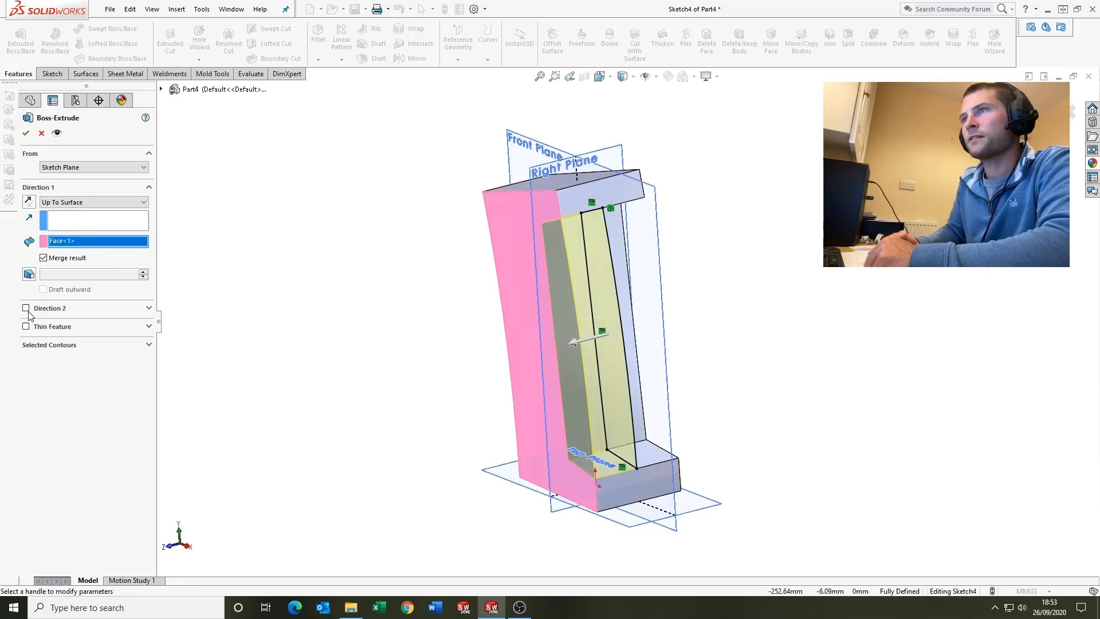
left_click(25, 308)
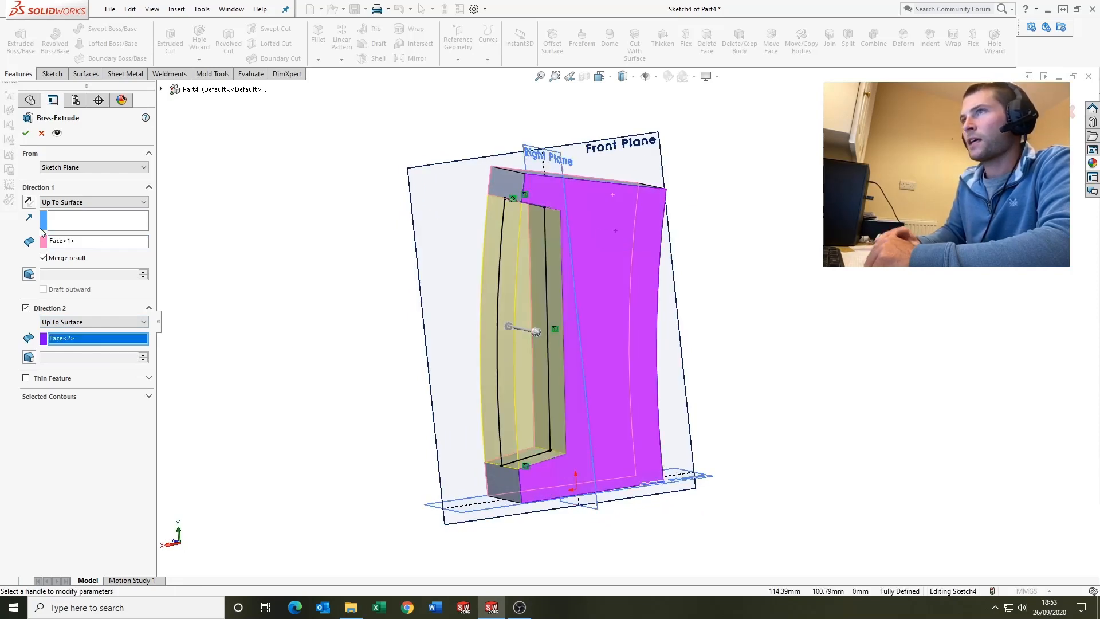
left_click(43, 258)
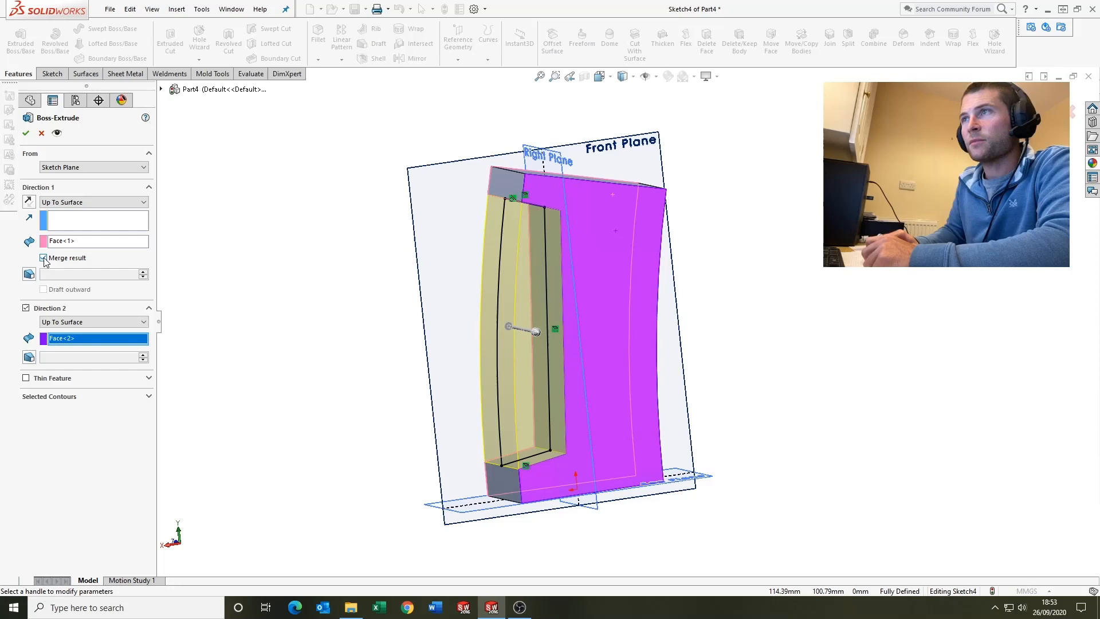
left_click(42, 257)
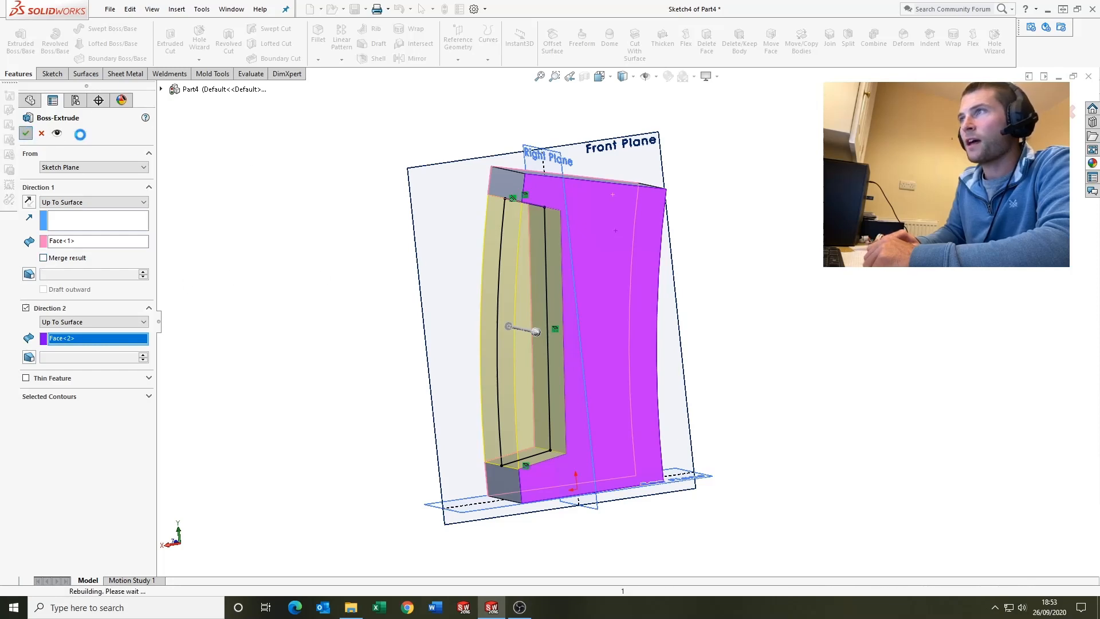
left_click(25, 134)
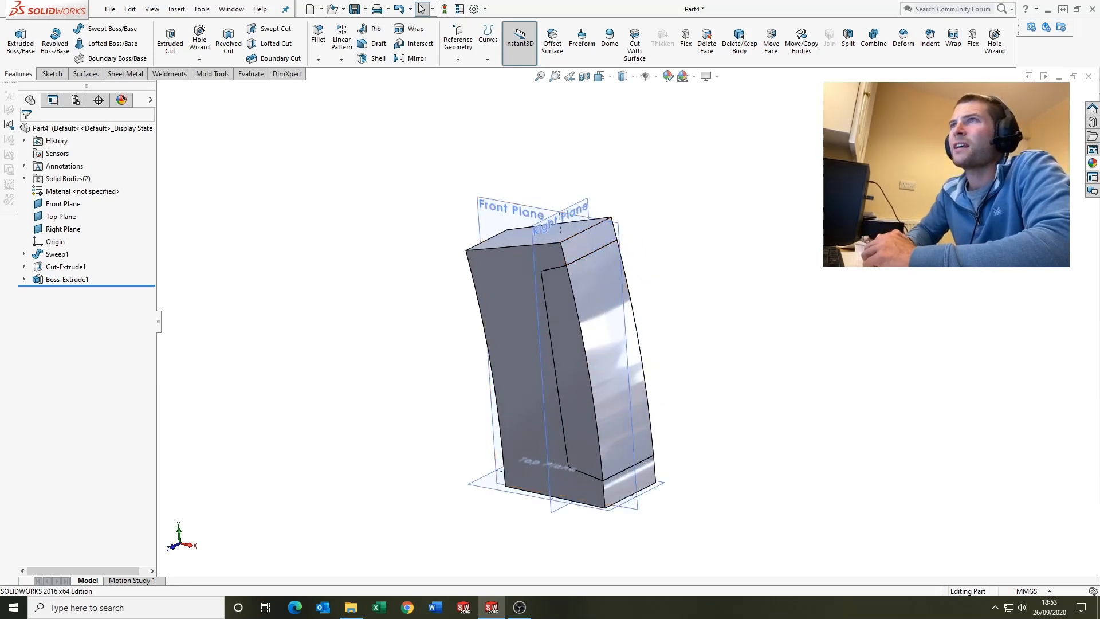
Step: Expand Solid Bodies and round five edges of the handle body with a 10 mm Fillet1
left_click(64, 177)
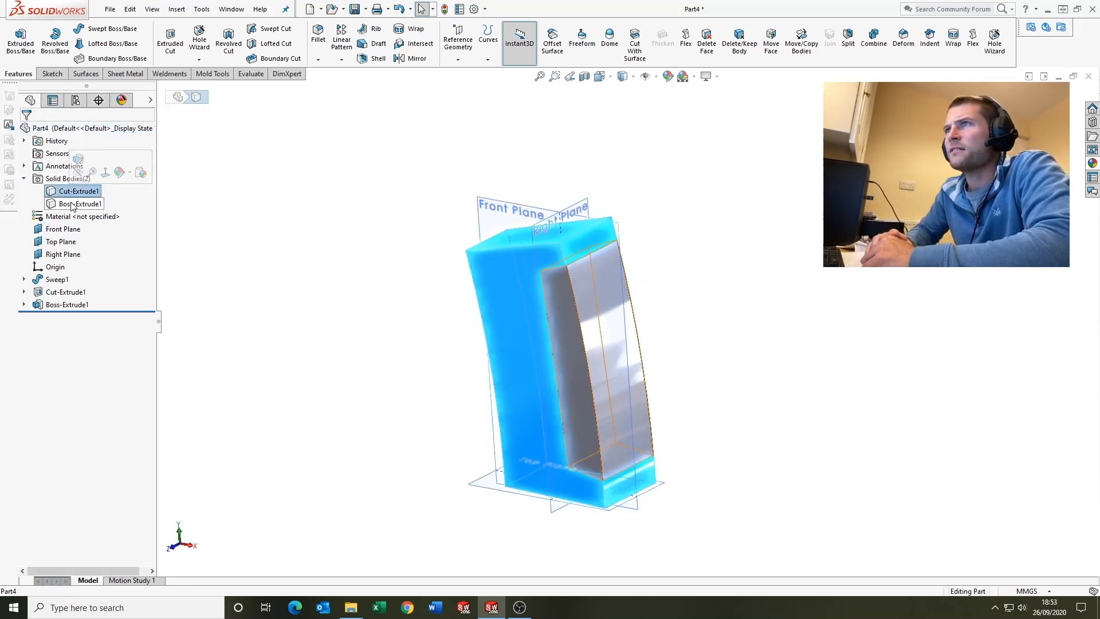
left_click(389, 256)
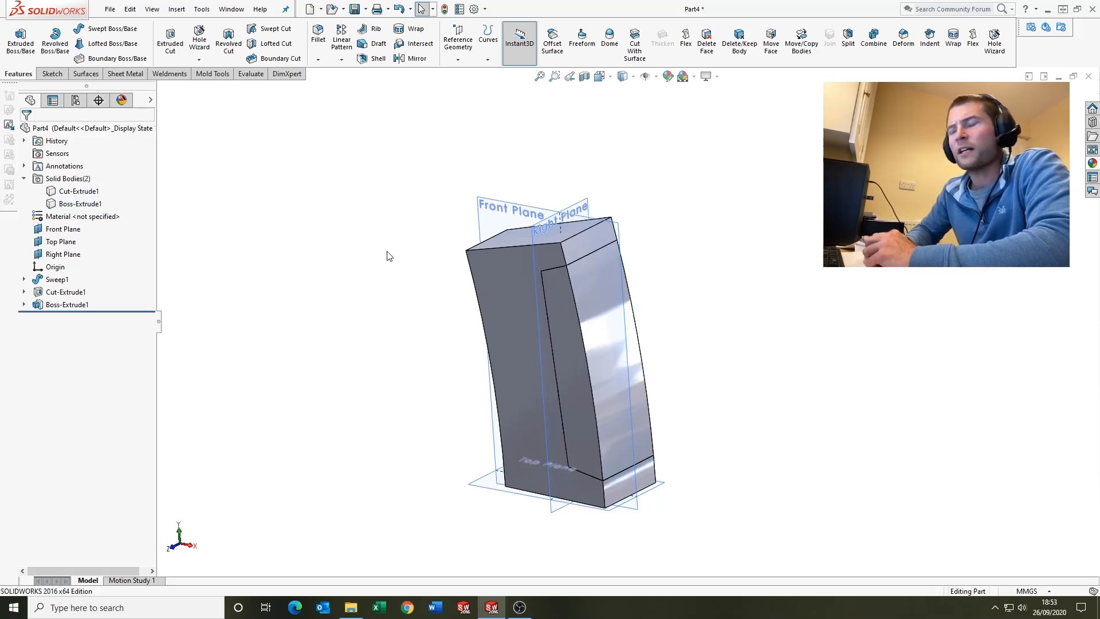
mouse_move(435, 269)
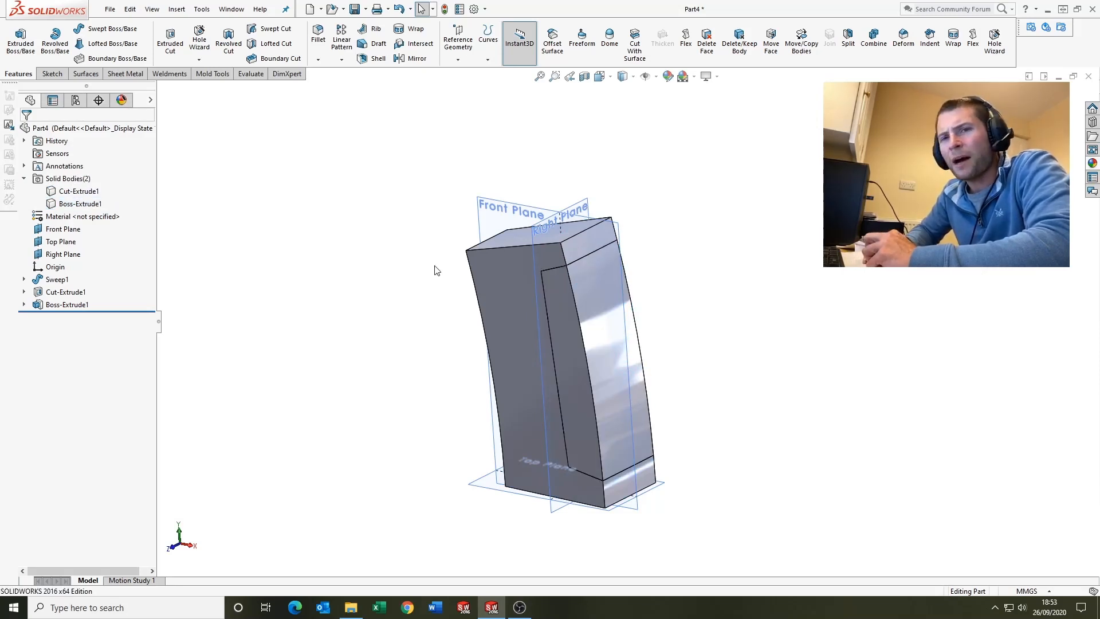
mouse_move(636, 332)
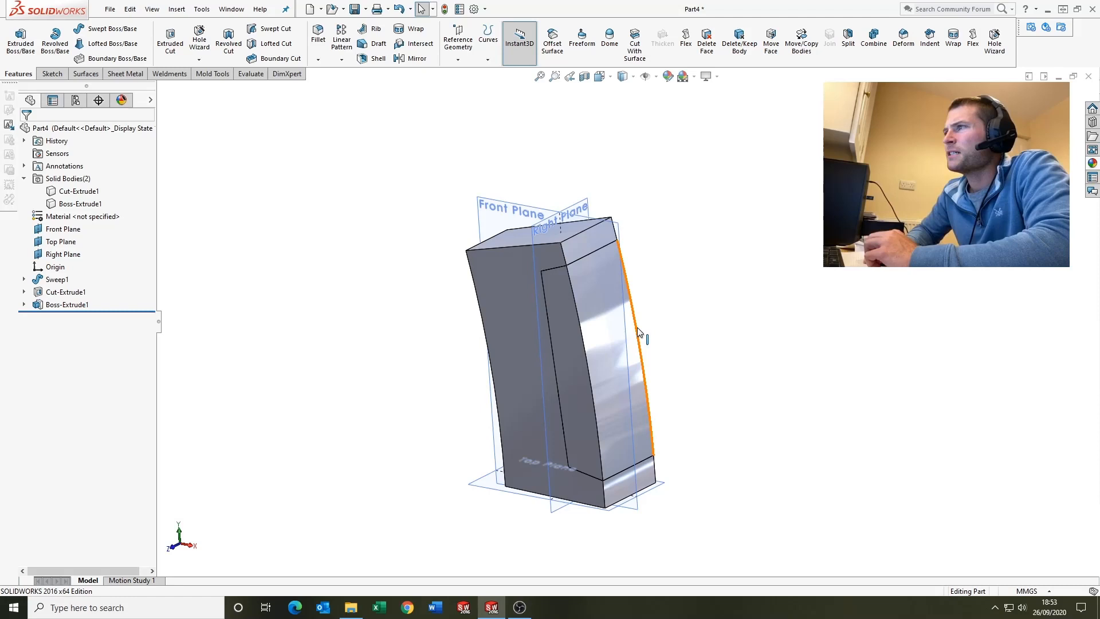
mouse_move(639, 332)
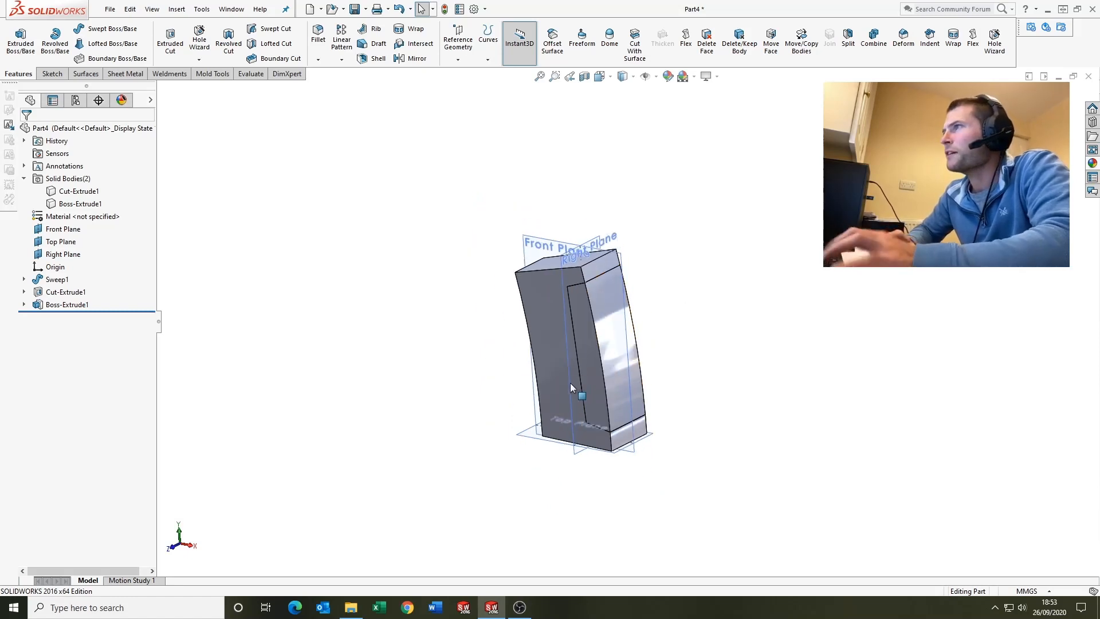
left_click_drag(572, 350, 631, 337)
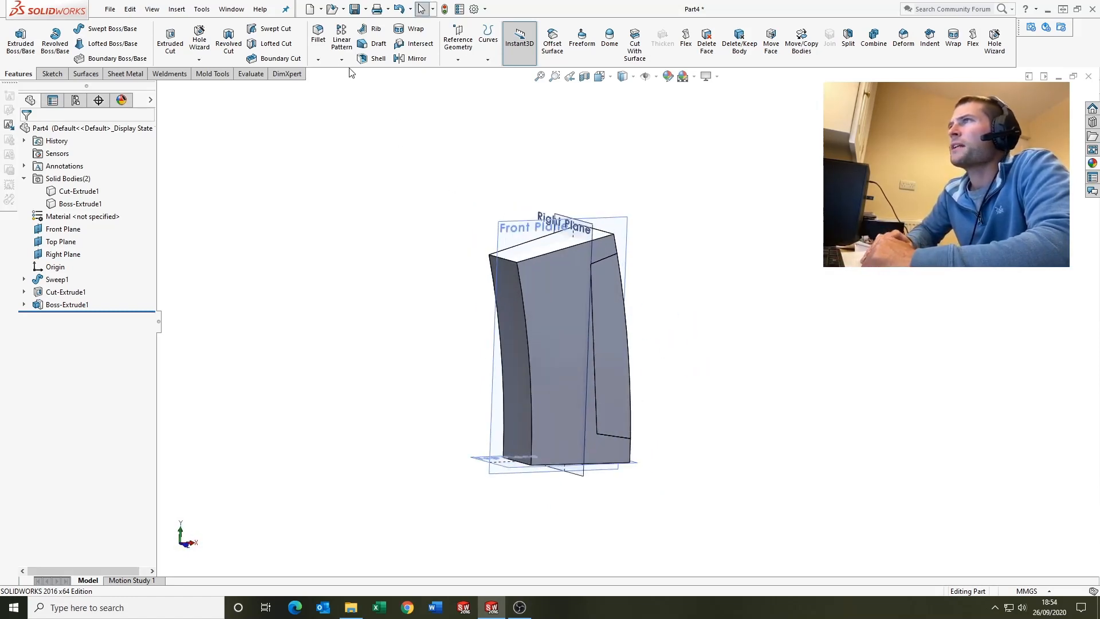
left_click(317, 33)
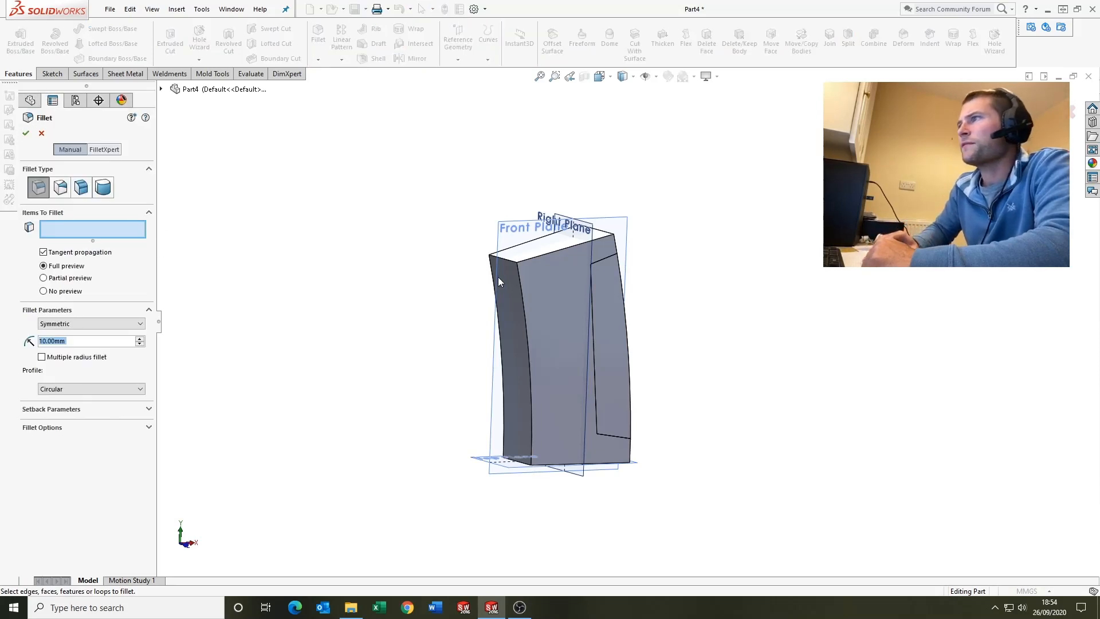
left_click(511, 288)
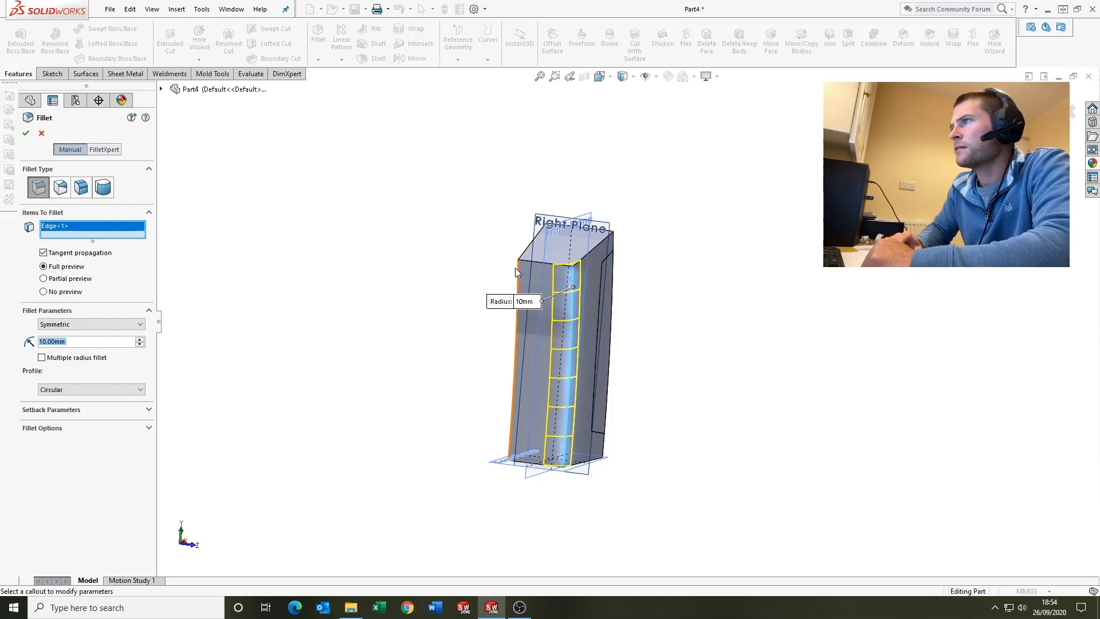
left_click(590, 269)
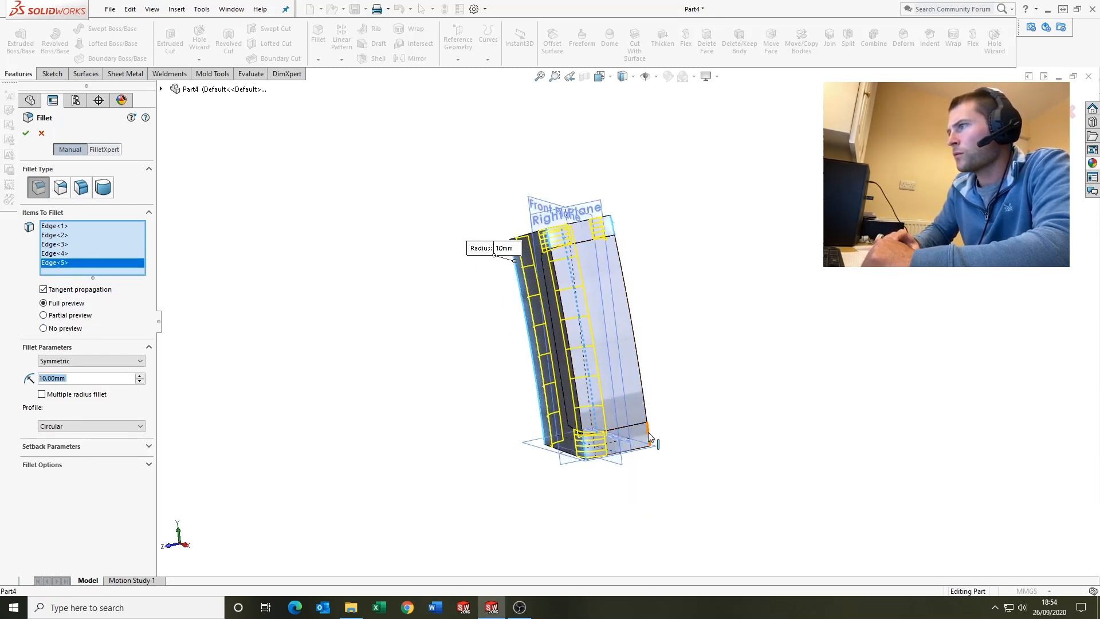
left_click(21, 134)
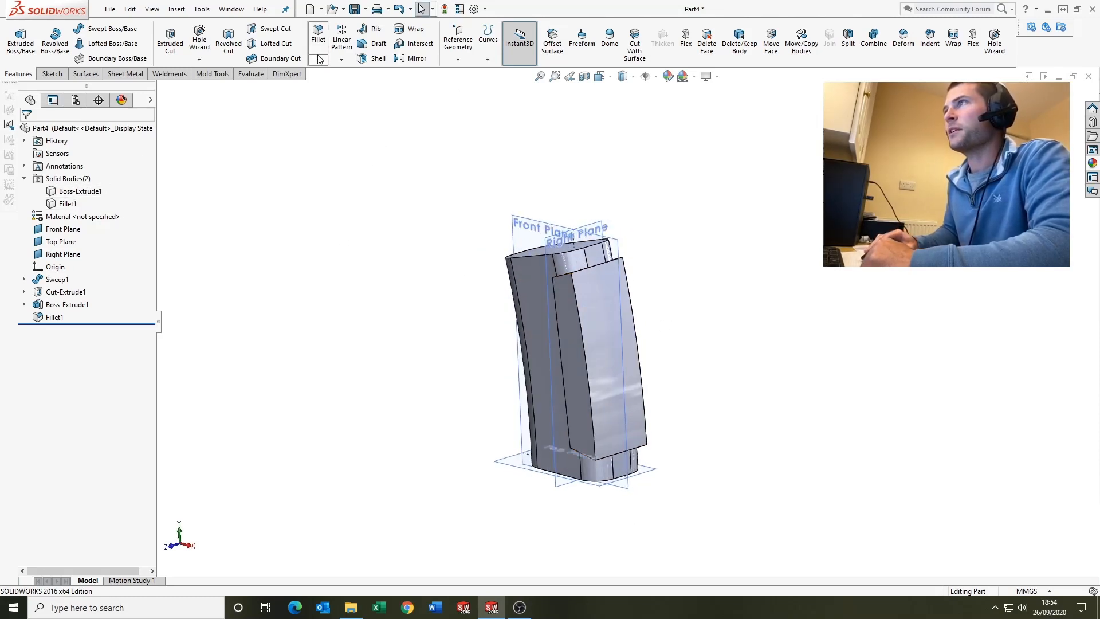
Step: Add a 10 mm Fillet2 on an edge of the grip body
left_click(317, 32)
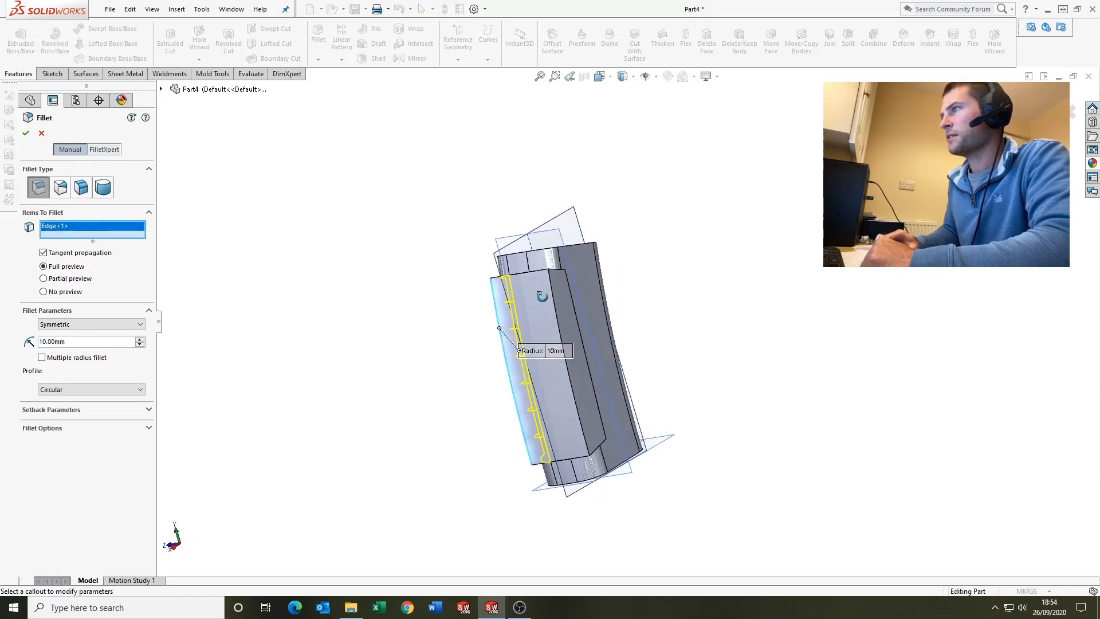
left_click(21, 135)
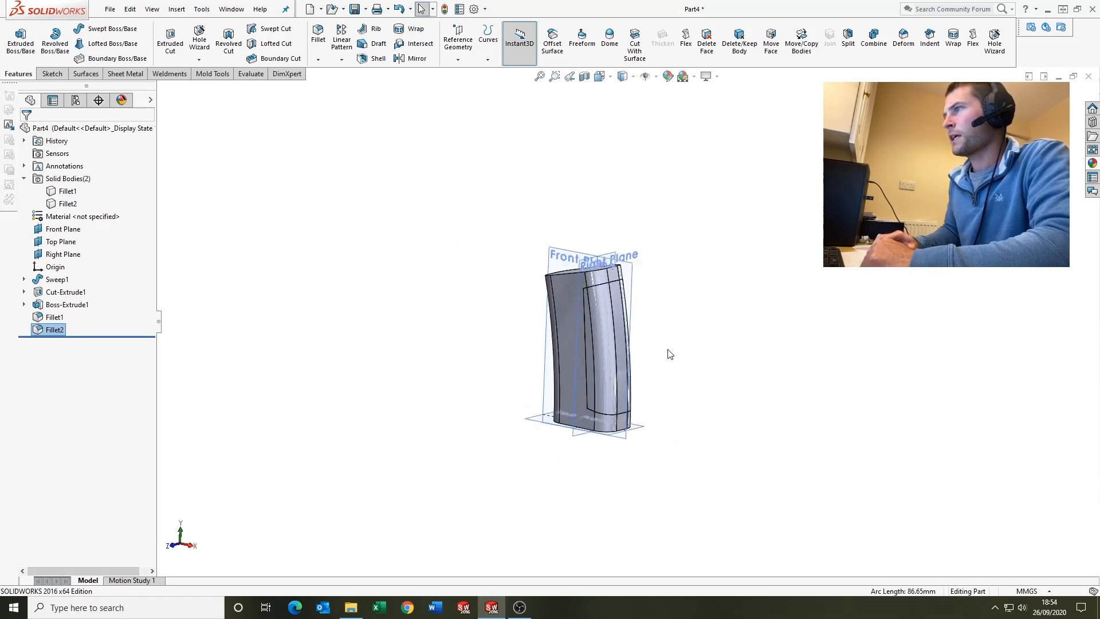
Step: Isolate the handle body, fillet its top and bottom recess edges at 10 mm, then exit Isolate
right_click(573, 330)
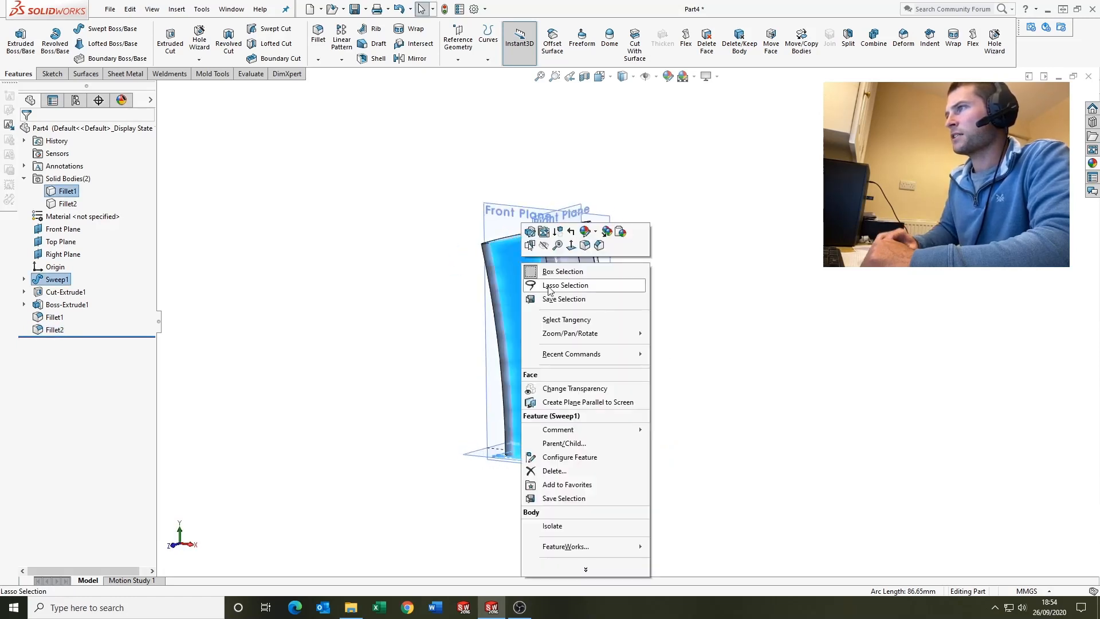
left_click(551, 526)
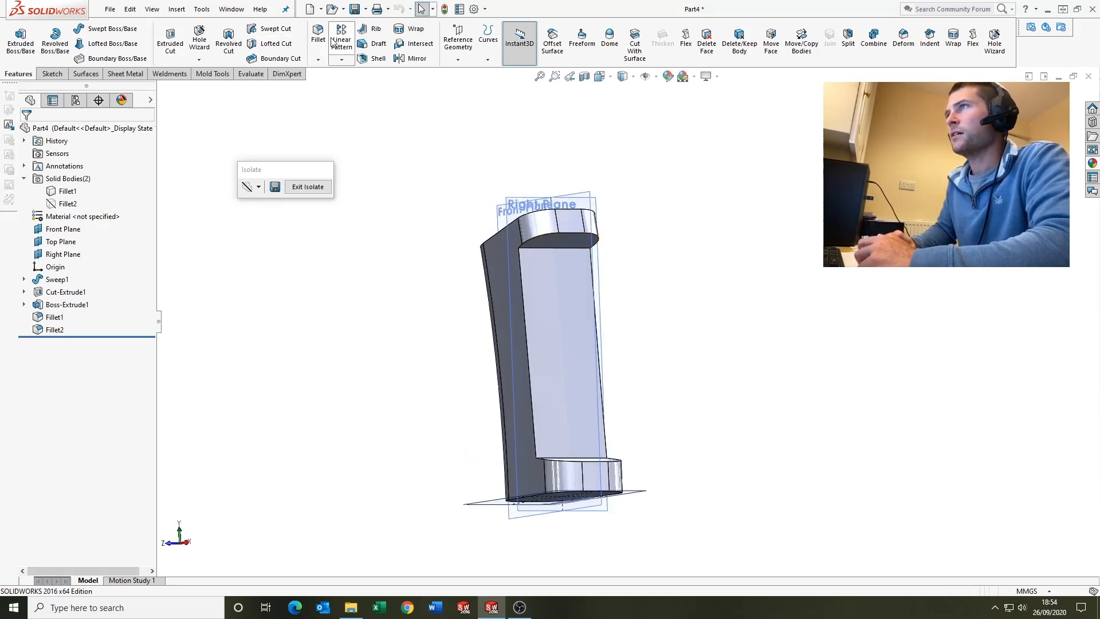
left_click(319, 32)
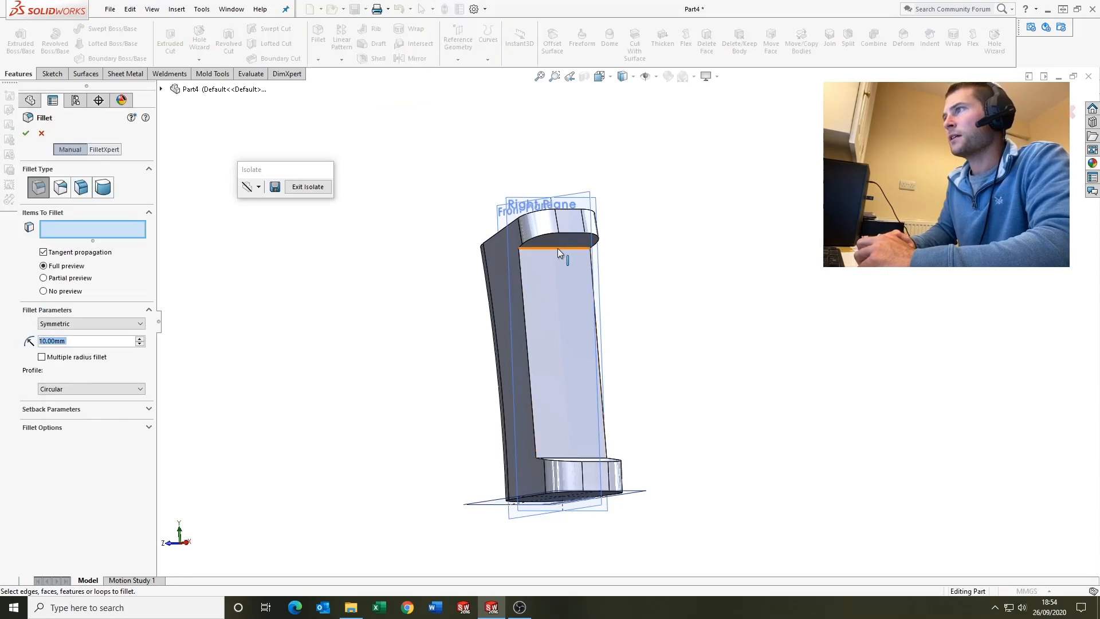
left_click(558, 249)
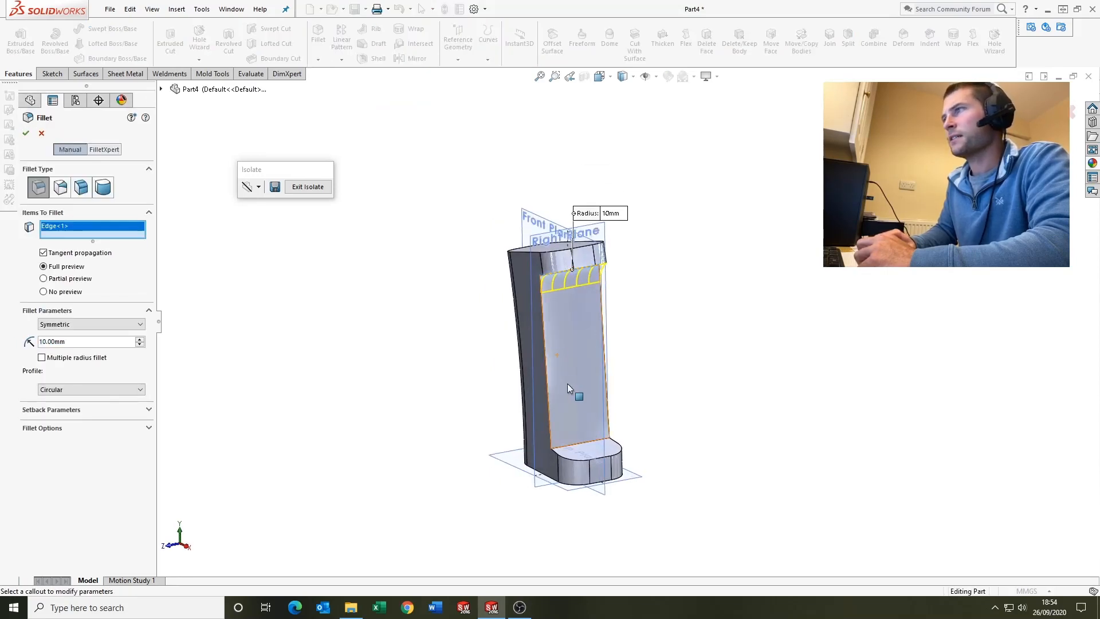
left_click(577, 444)
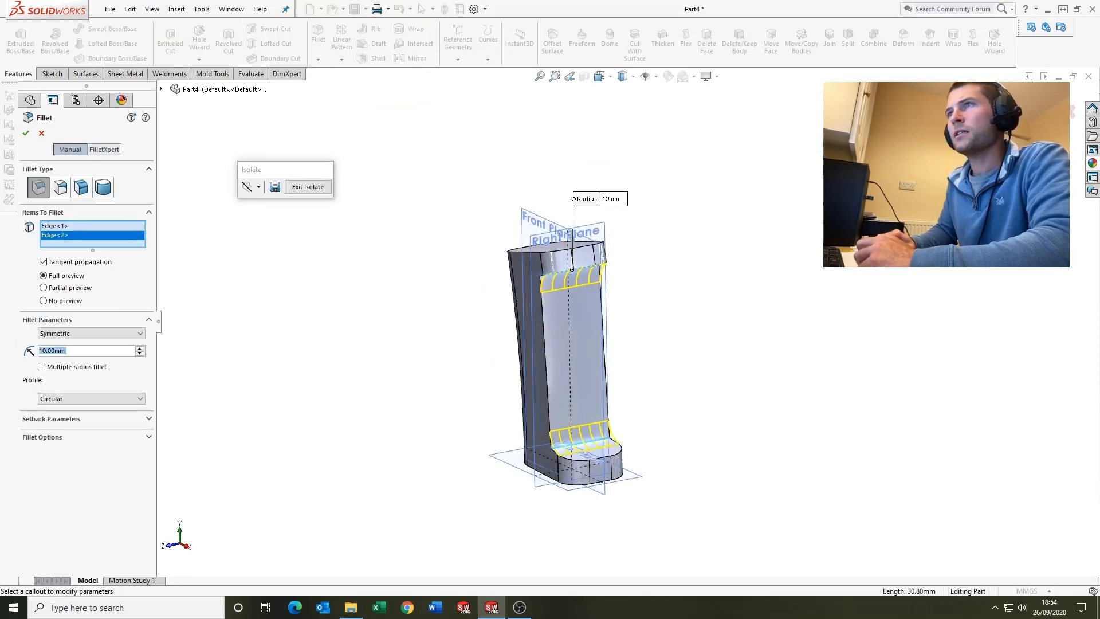
left_click(22, 135)
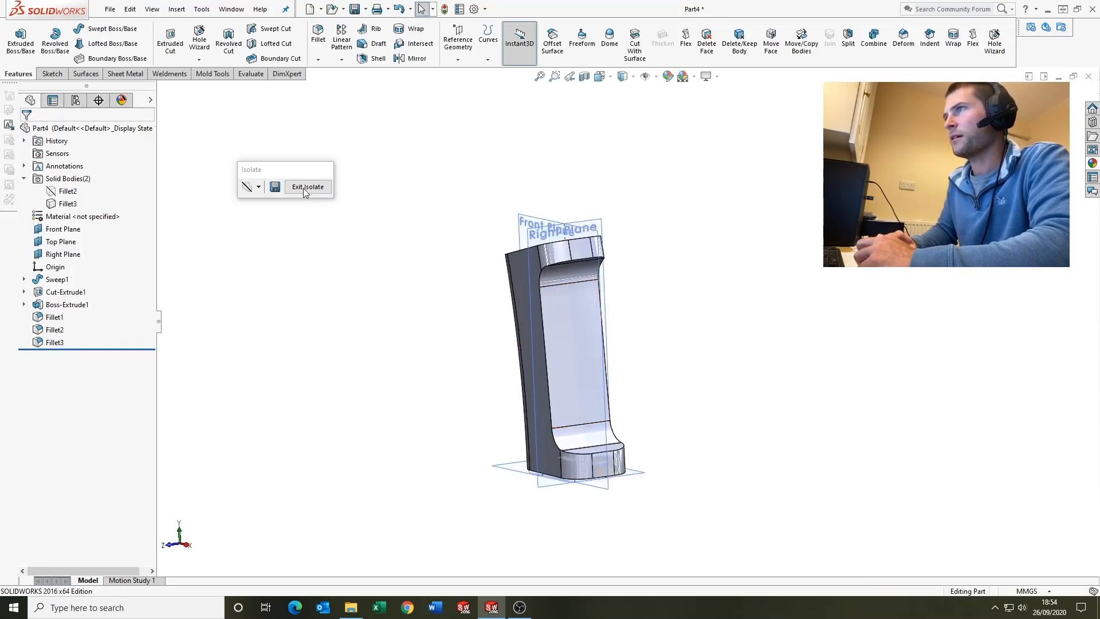
left_click(307, 187)
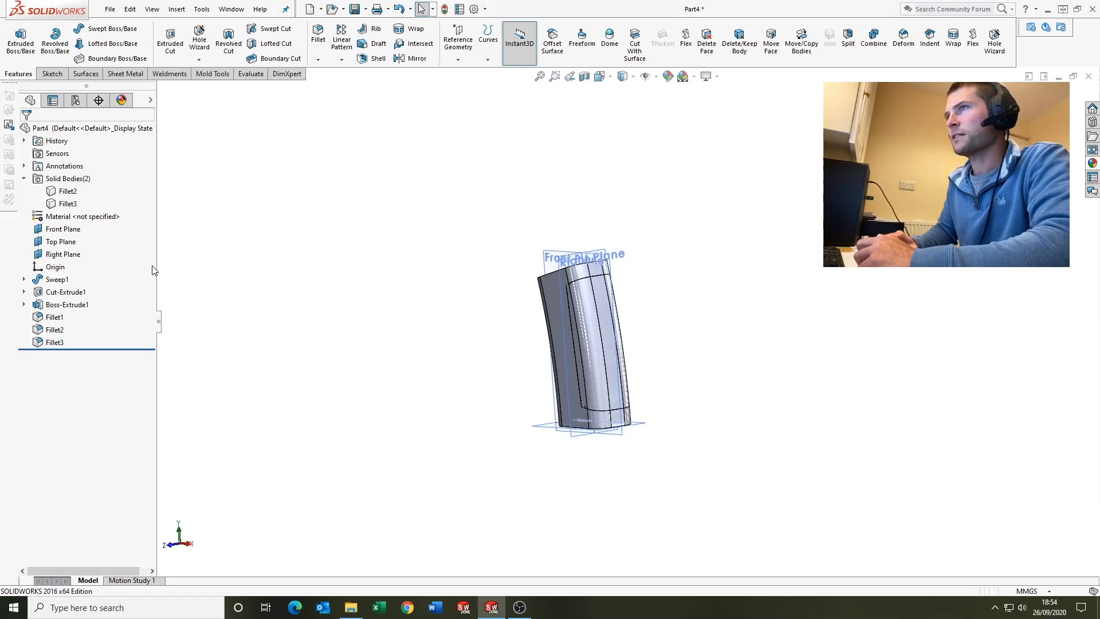
Step: Isolate the grip body and fillet its top and bottom edges at 10 mm as Fillet4
right_click(66, 190)
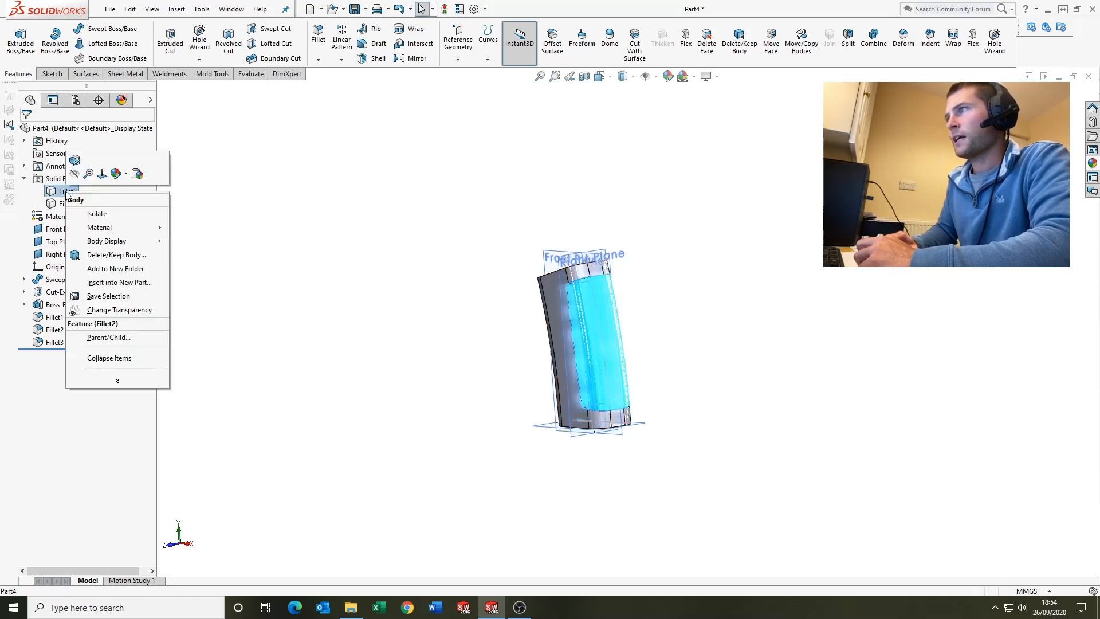
left_click(96, 213)
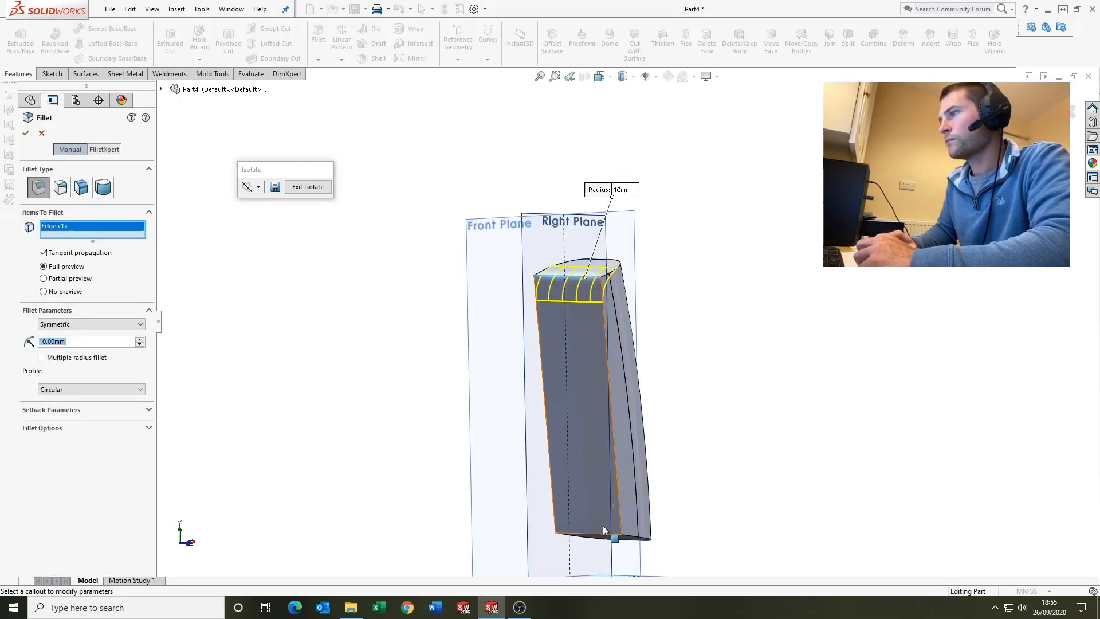
left_click(614, 540)
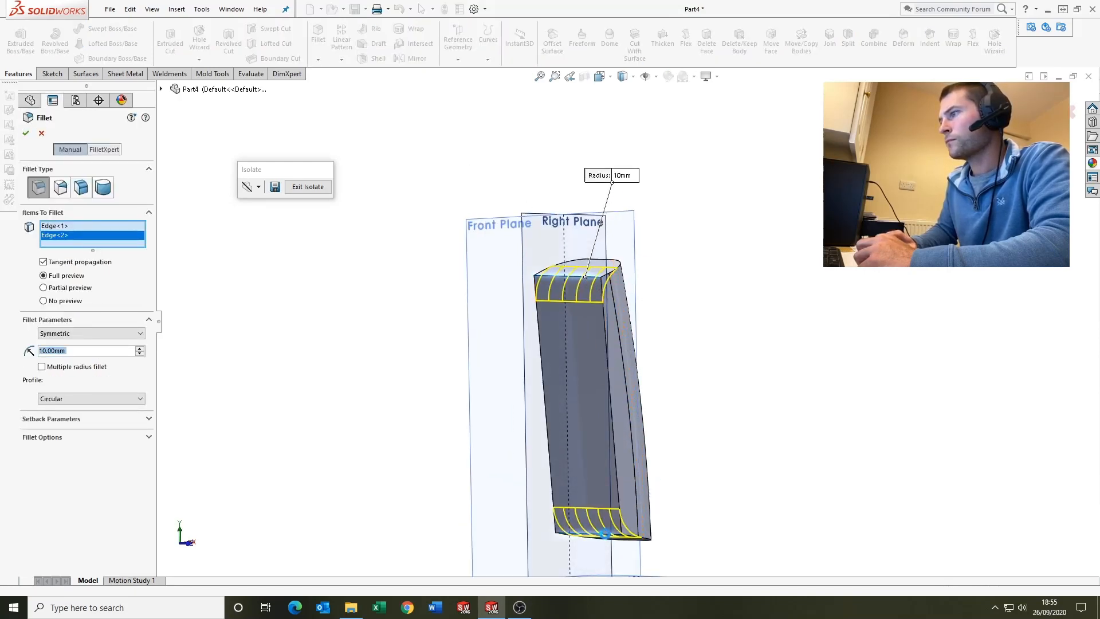
left_click(25, 135)
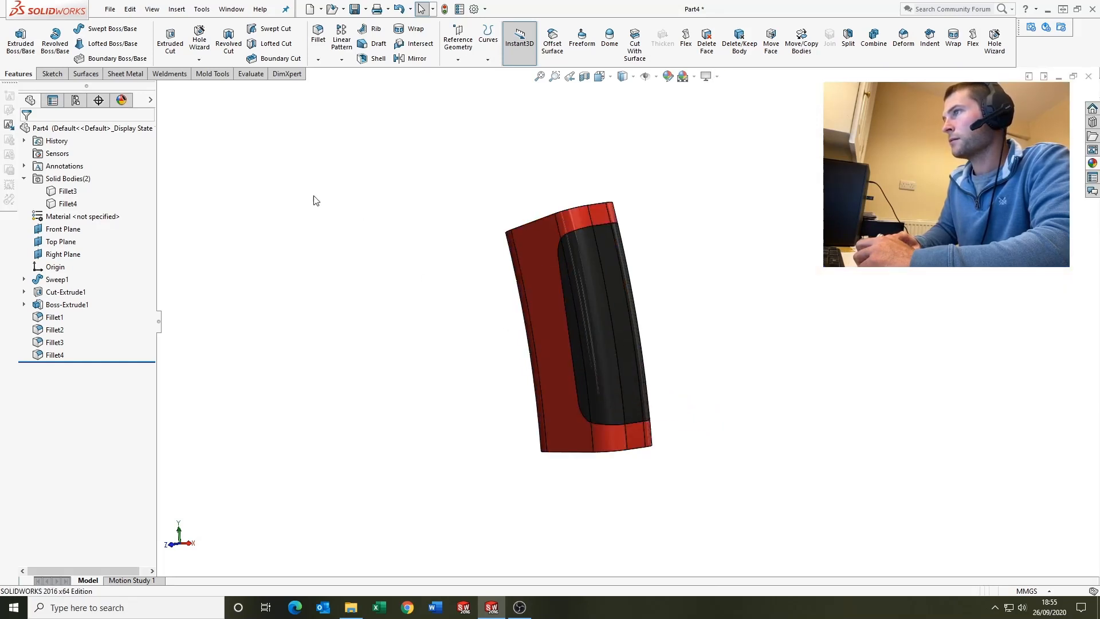
Step: Edit the red medium gloss plastic appearance to an orange colour in the DisplayManager
left_click(122, 99)
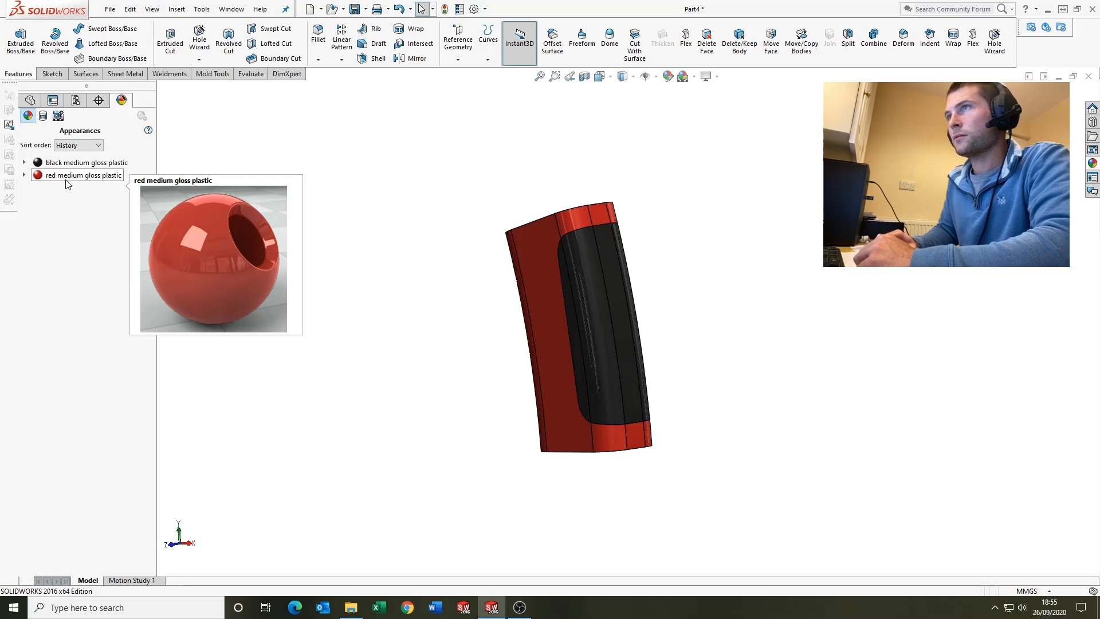
left_click(83, 174)
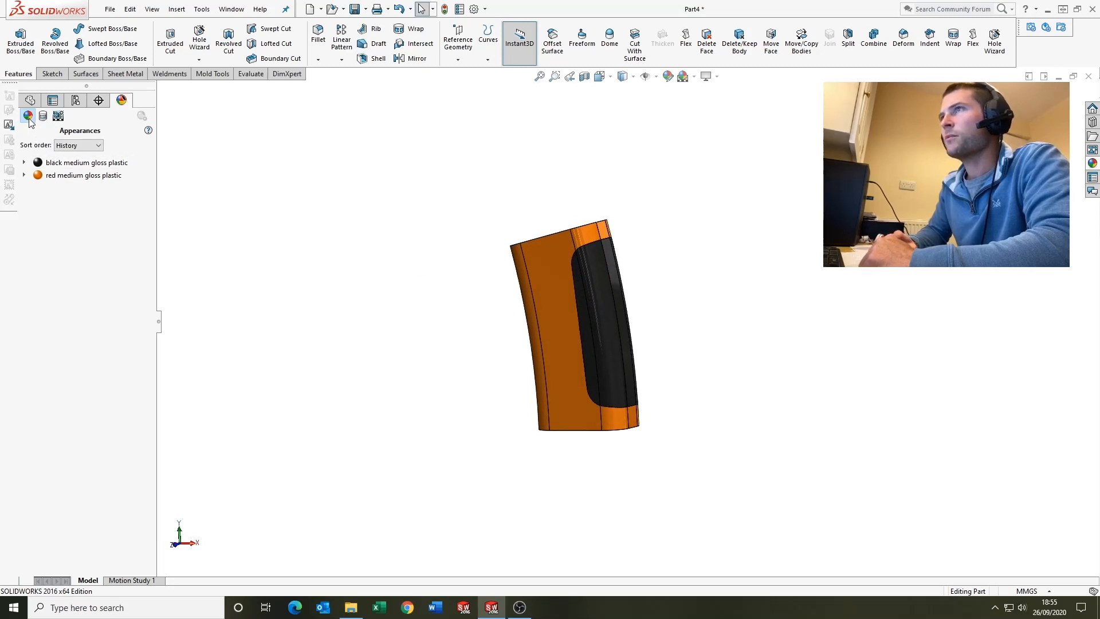
left_click(27, 100)
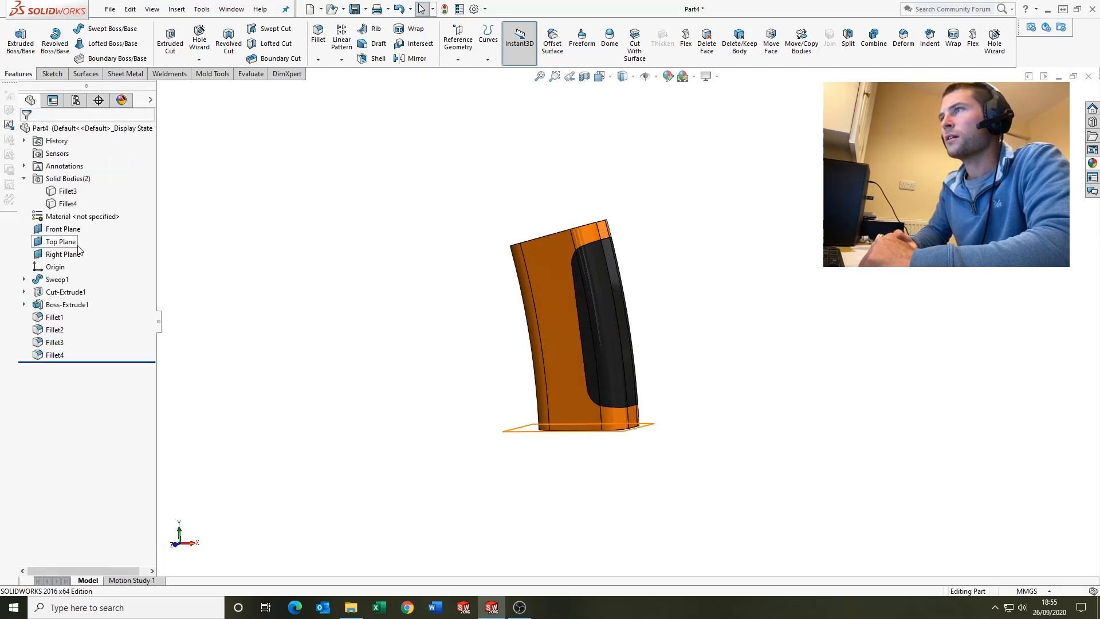
Step: Sketch a Ø20 circle on the Front Plane at the grip's upper edge with its centre fixed, as Sketch5
left_click(62, 227)
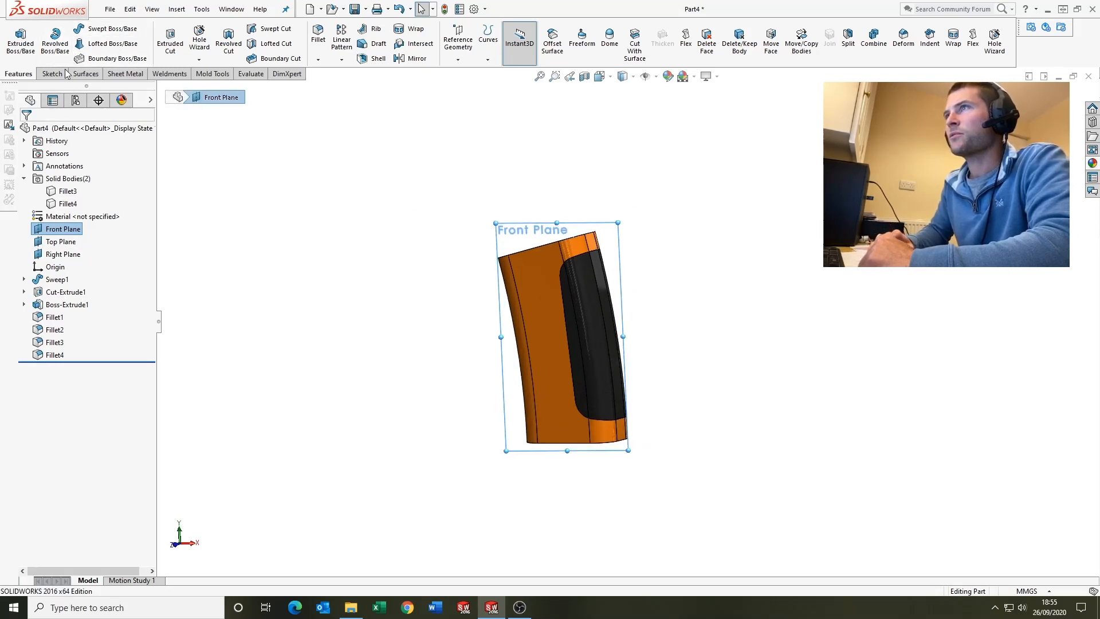
left_click(51, 73)
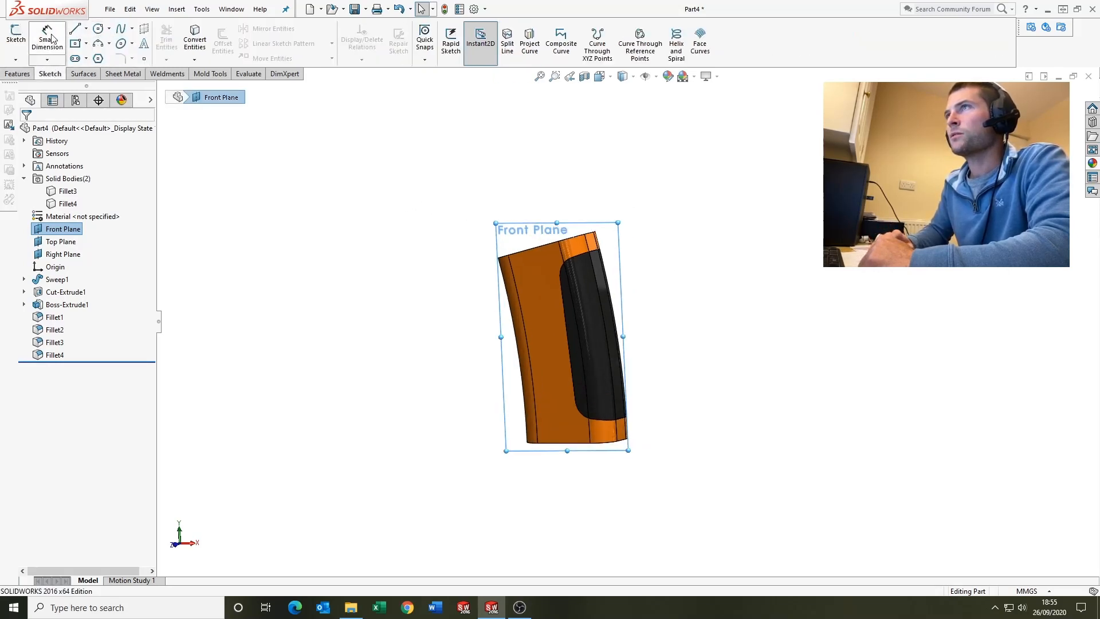
left_click(96, 29)
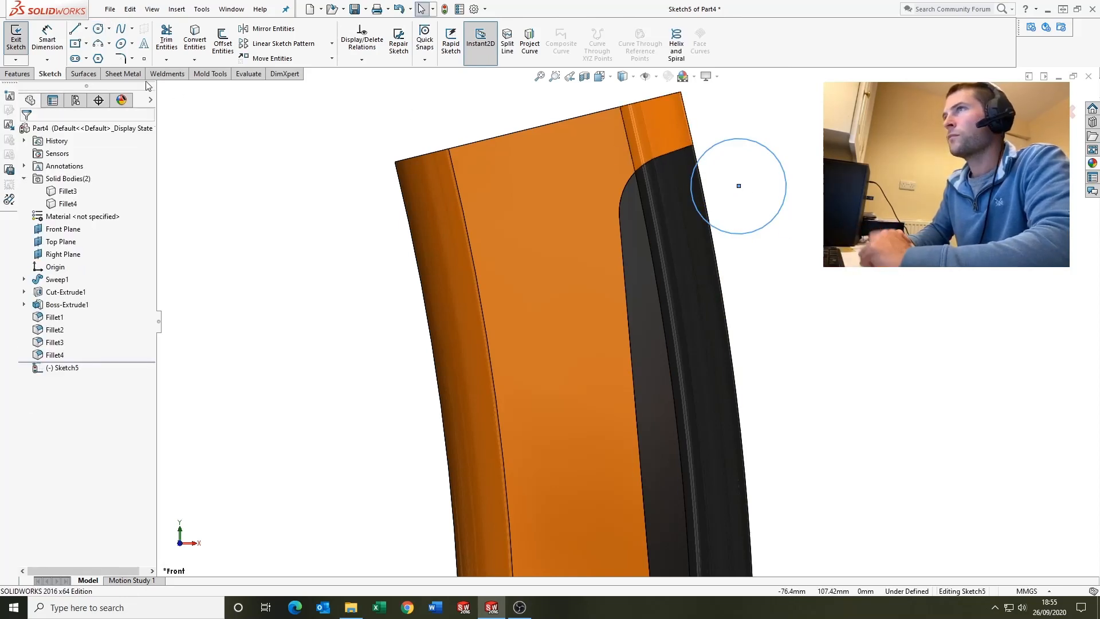
left_click(738, 186)
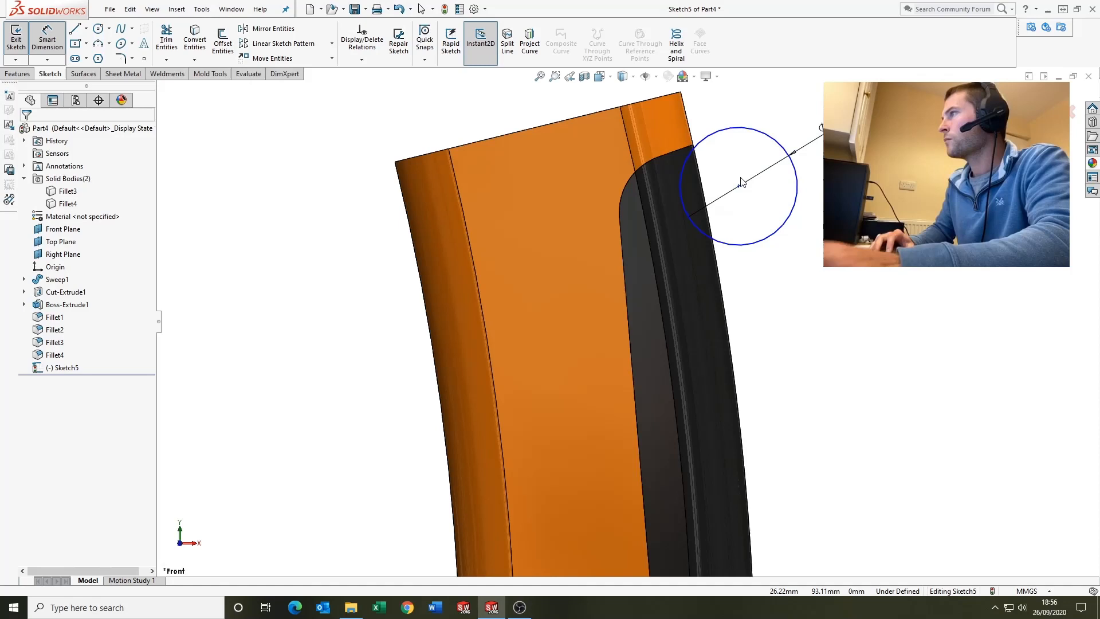
left_click(755, 238)
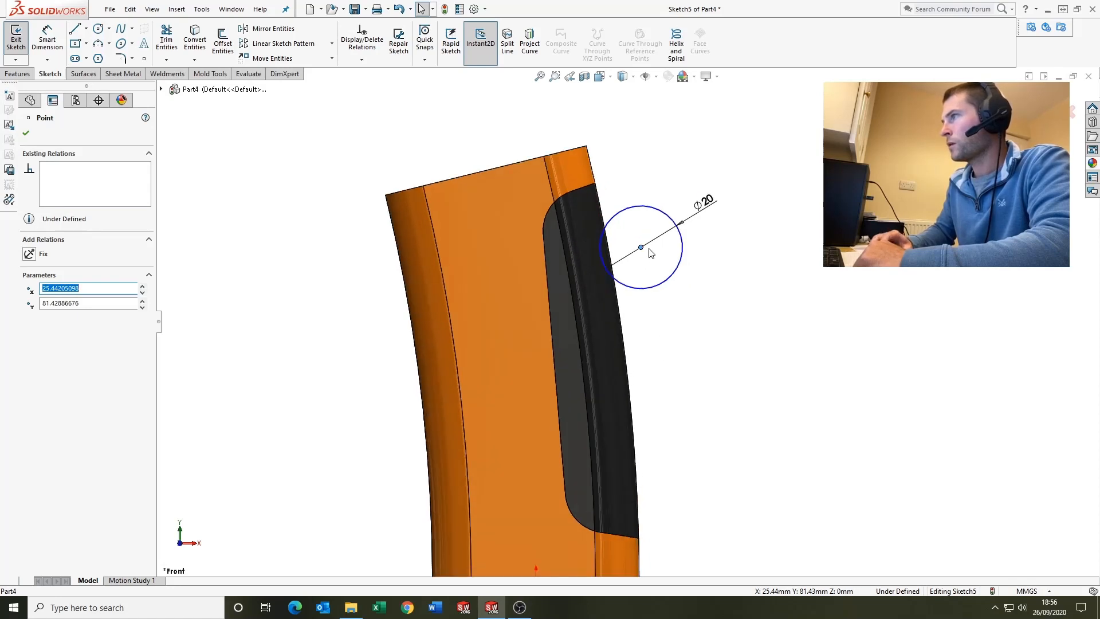
right_click(641, 247)
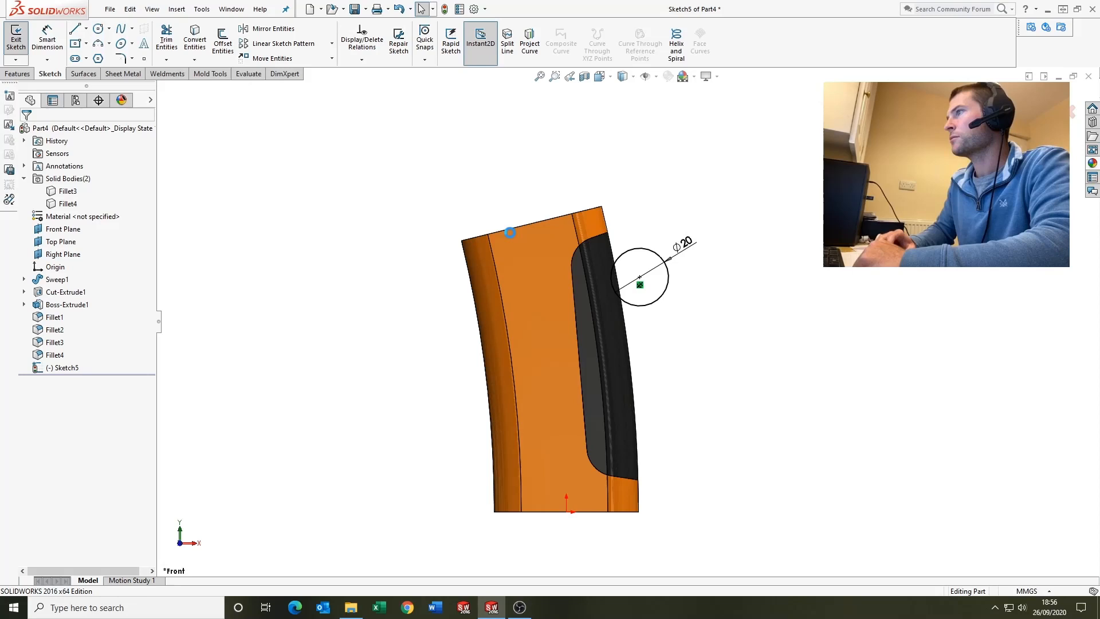
left_click(12, 39)
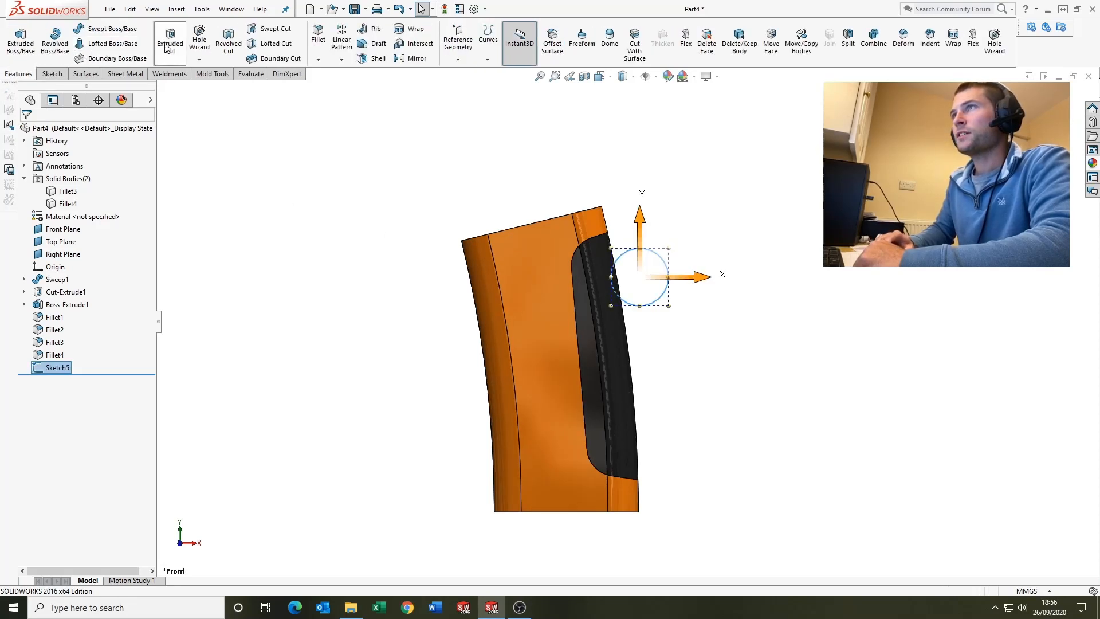
Step: Cut the circle Through All – Both to form the finger slot (Cut-Extrude2)
left_click(169, 41)
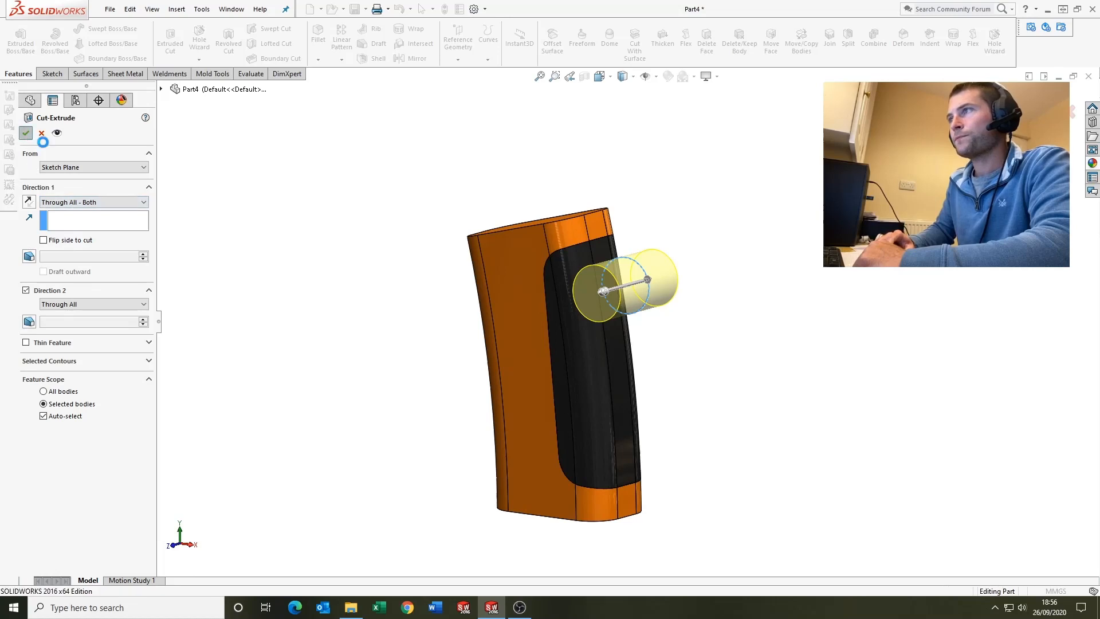
left_click(11, 133)
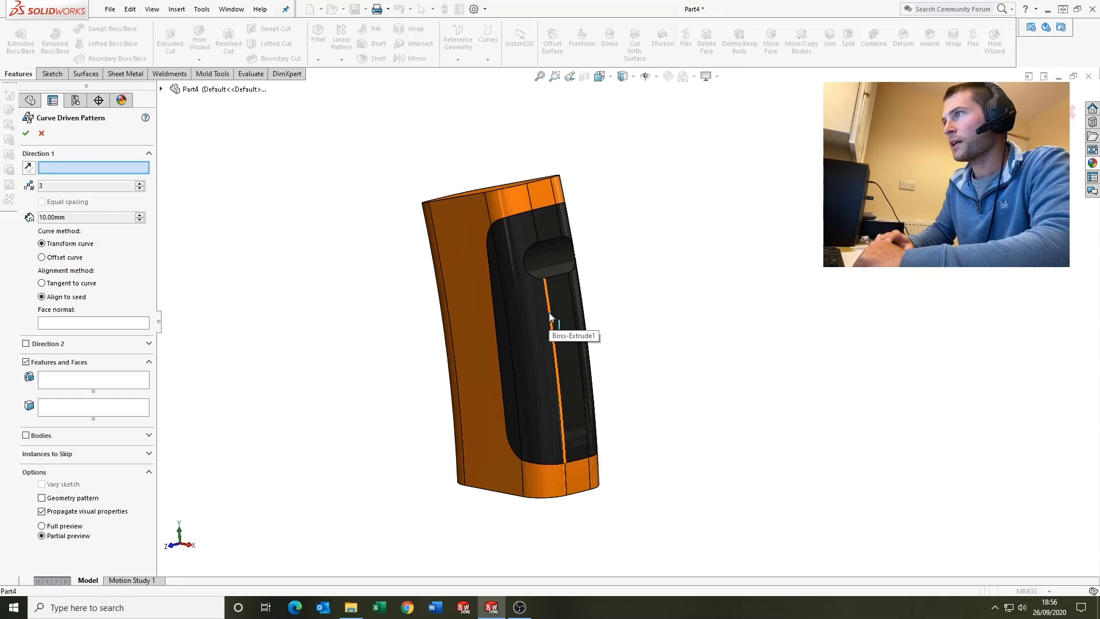
Step: Pattern the slot along the grip edge: 3 instances at 25 mm spacing (CrvPattern1)
left_click(550, 305)
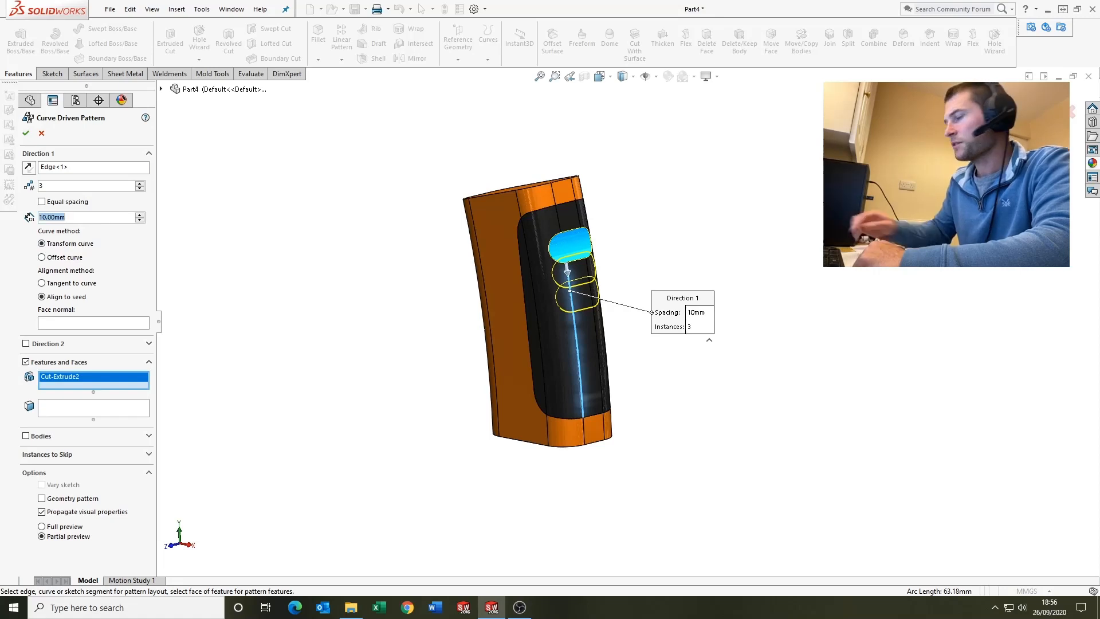
type("21.50mm")
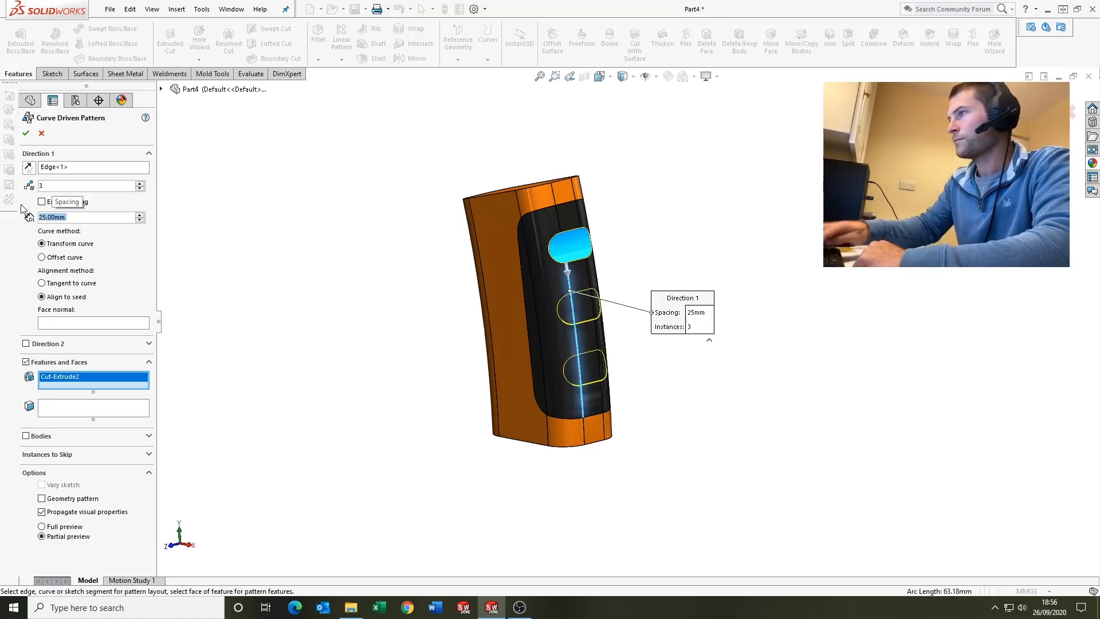
left_click(25, 133)
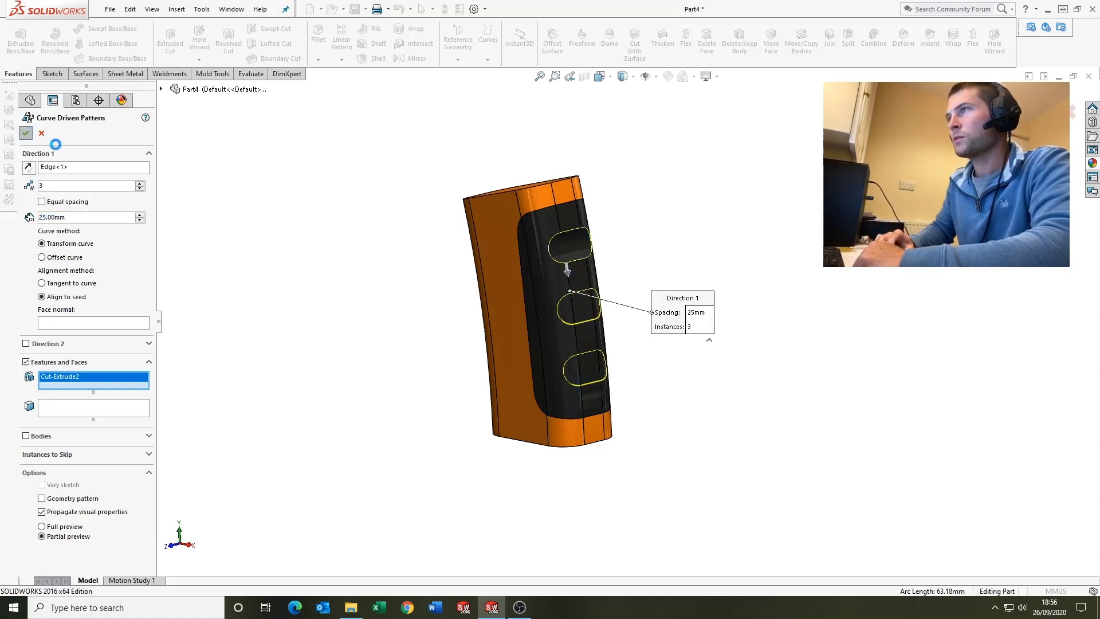
left_click(25, 134)
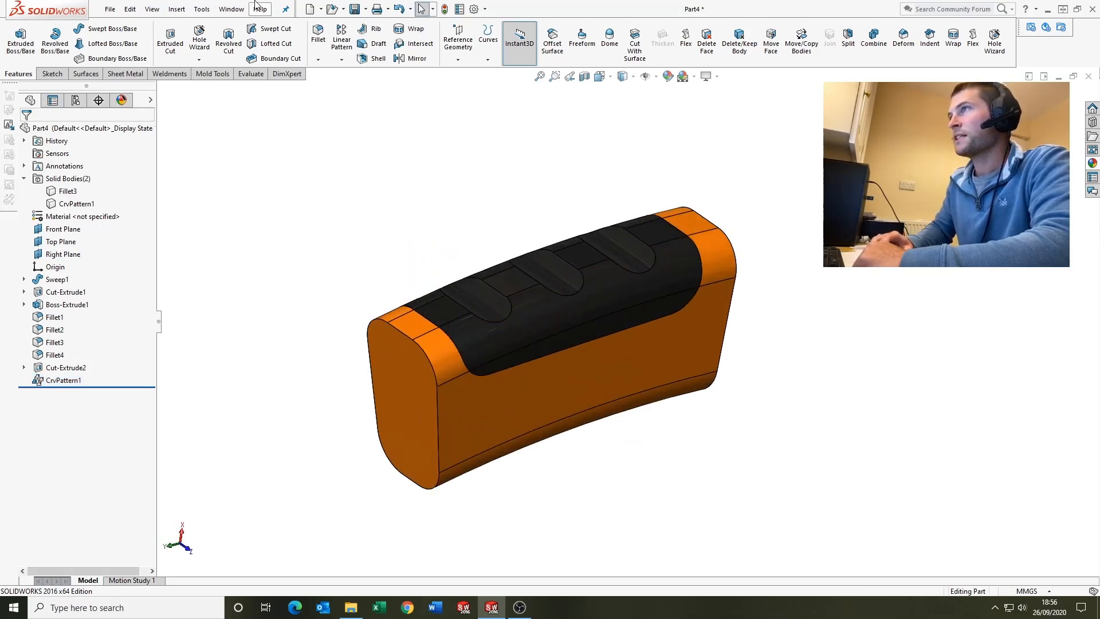
Step: Add a 2 mm fillet to the rim edges of the three finger slots (Fillet5)
left_click(316, 32)
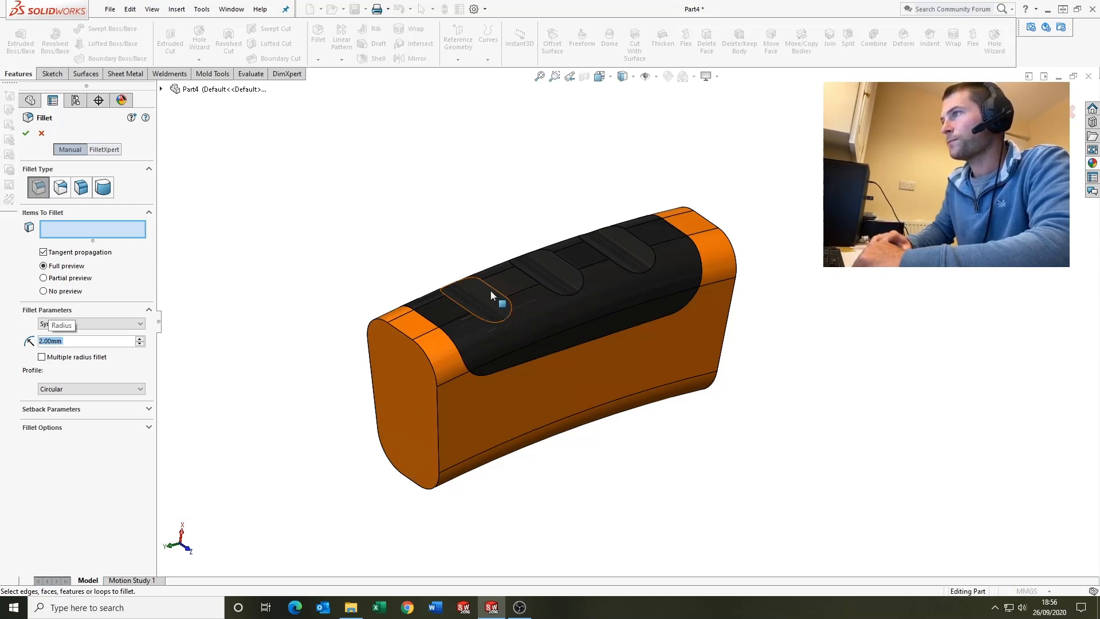
left_click(484, 302)
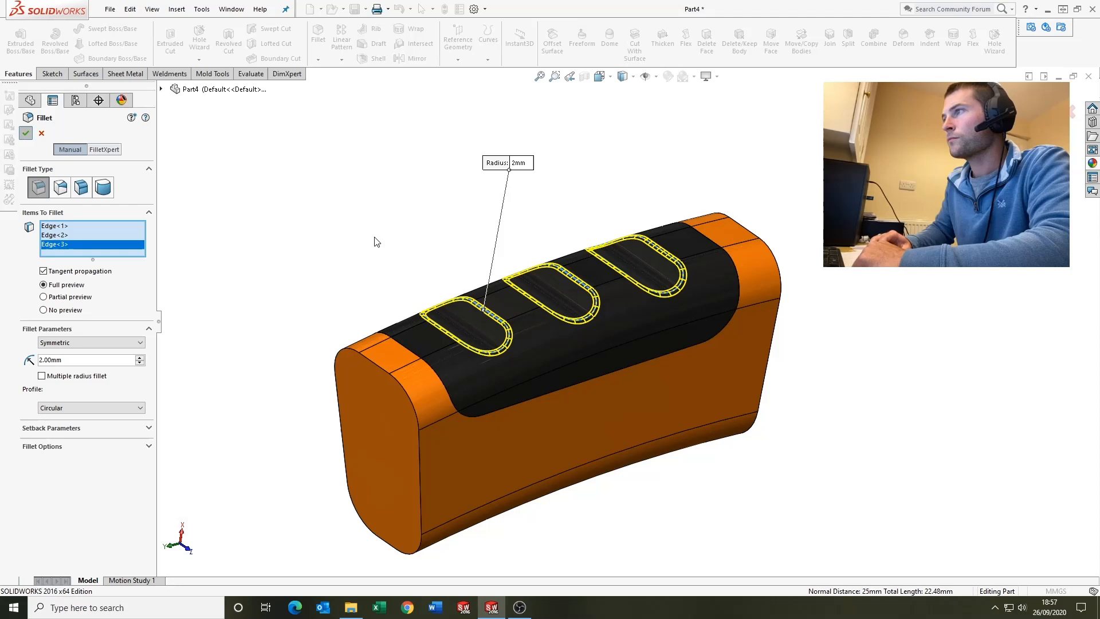
left_click(22, 134)
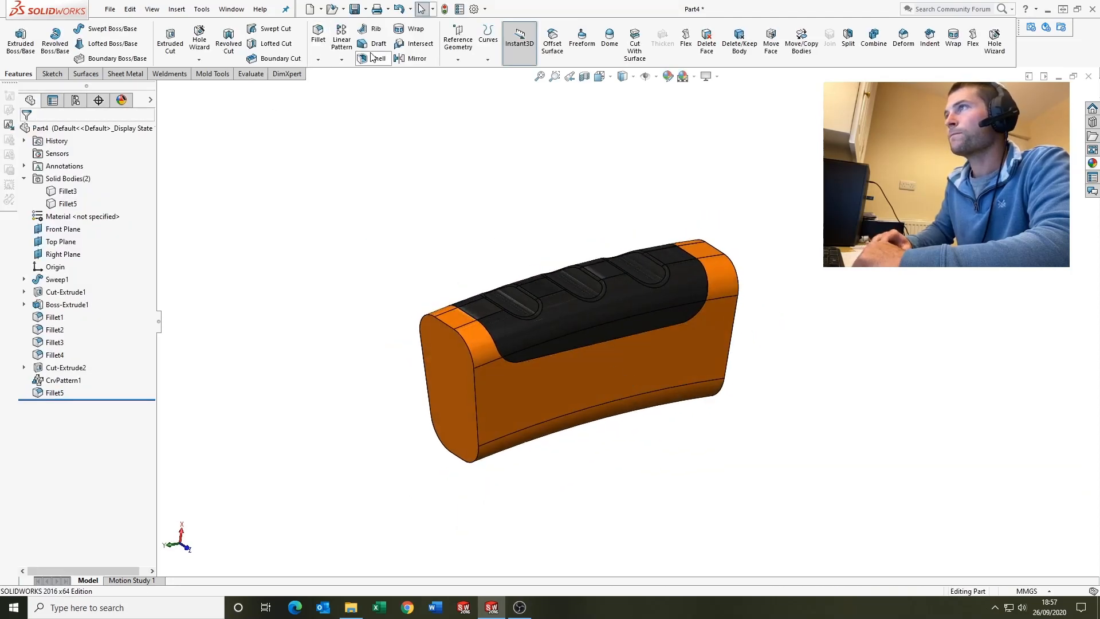
Step: Shell the orange handle to 2.5 mm walls, removing both end faces (Shell1)
left_click(371, 57)
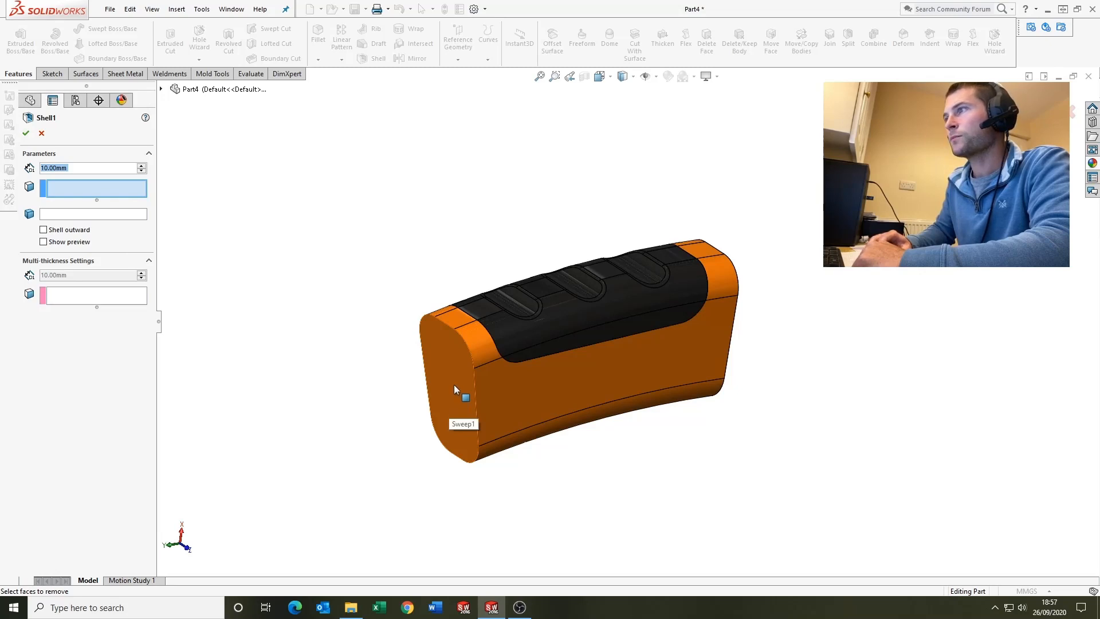
left_click(455, 384)
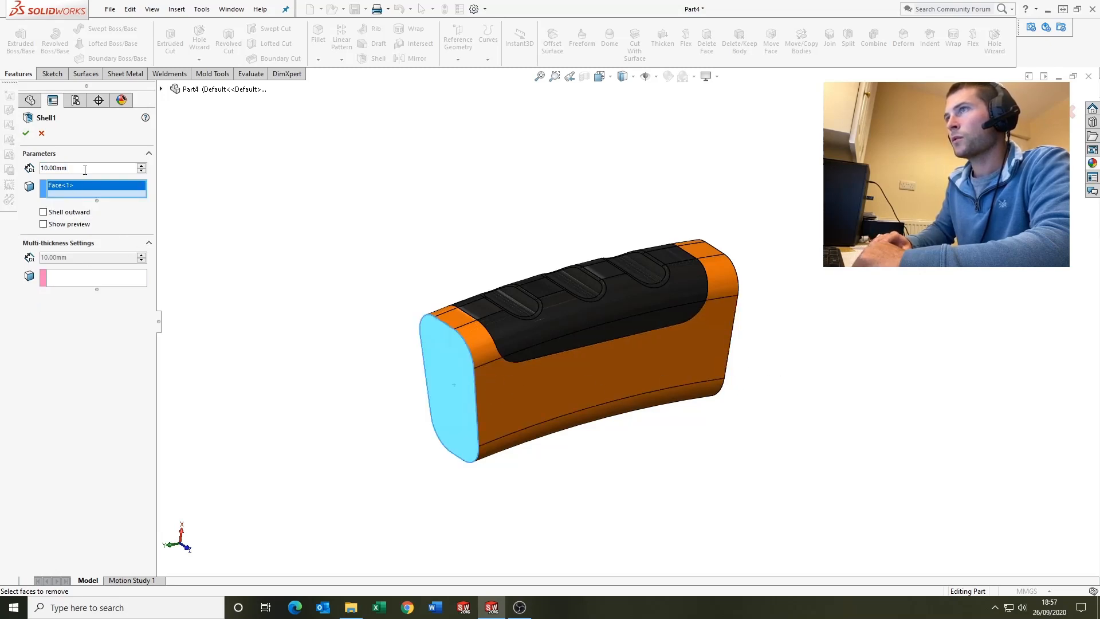
type("2.50mm")
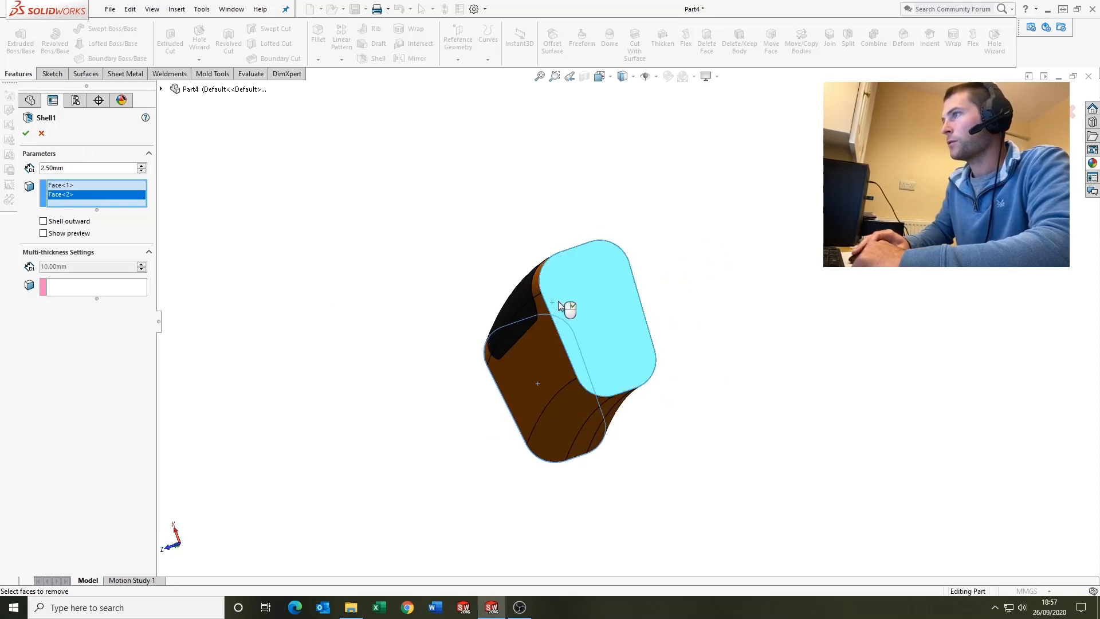
left_click(22, 132)
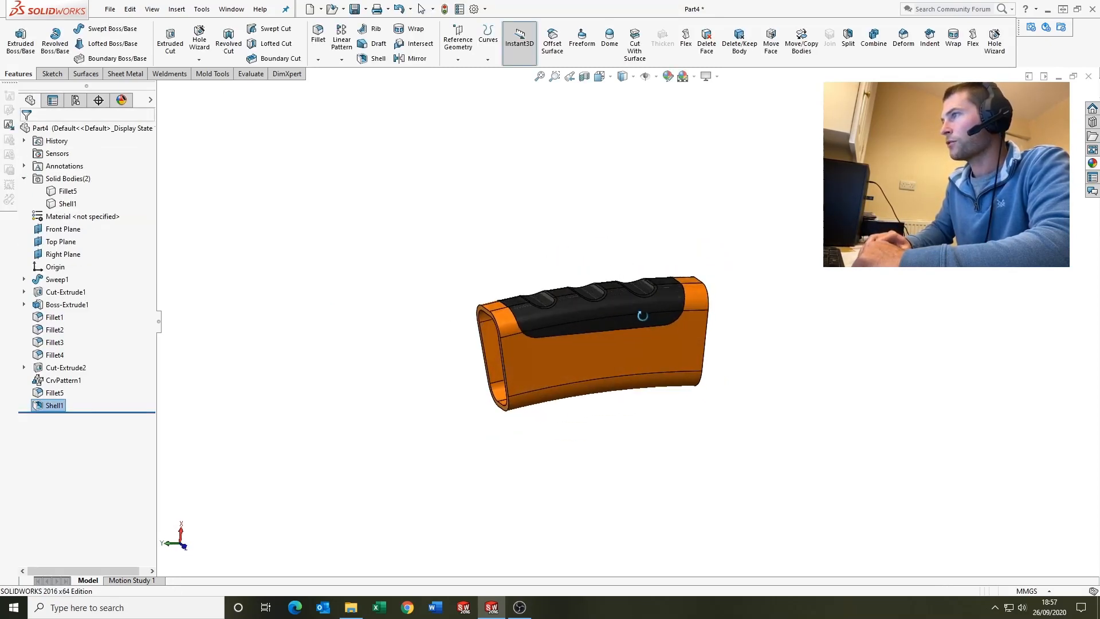
Step: Isolate the black grip body and hollow it as Shell2
right_click(630, 317)
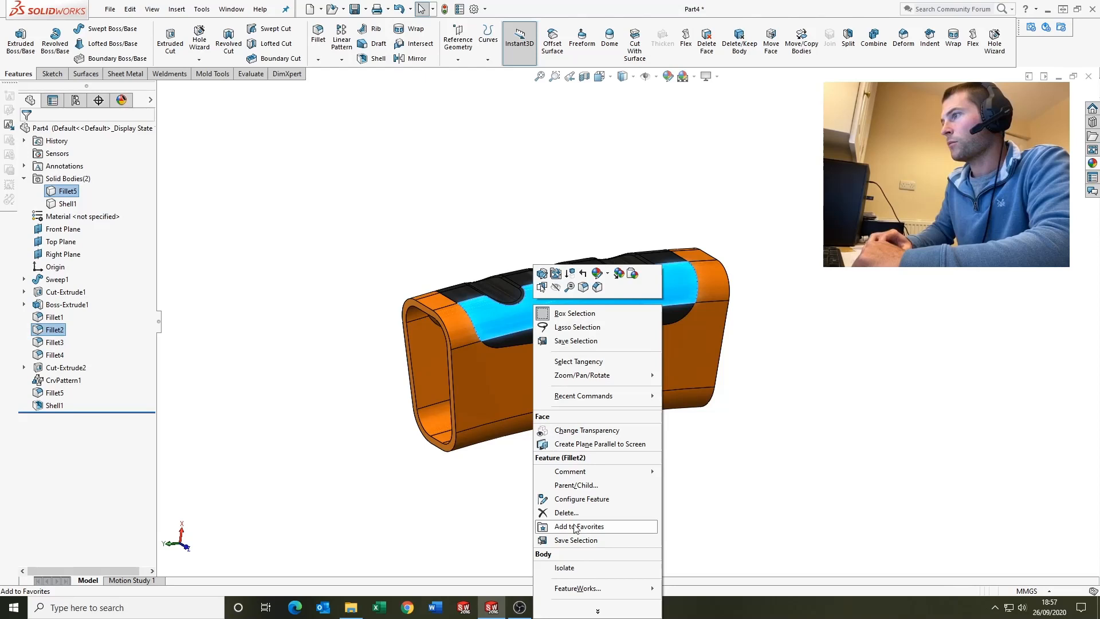
left_click(563, 567)
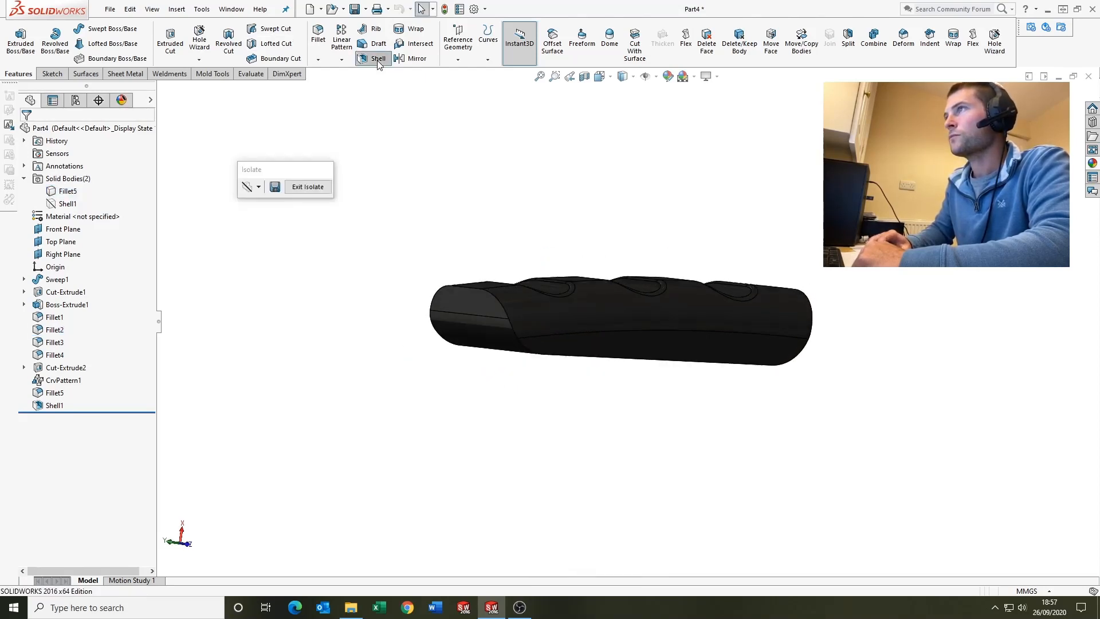
left_click(378, 58)
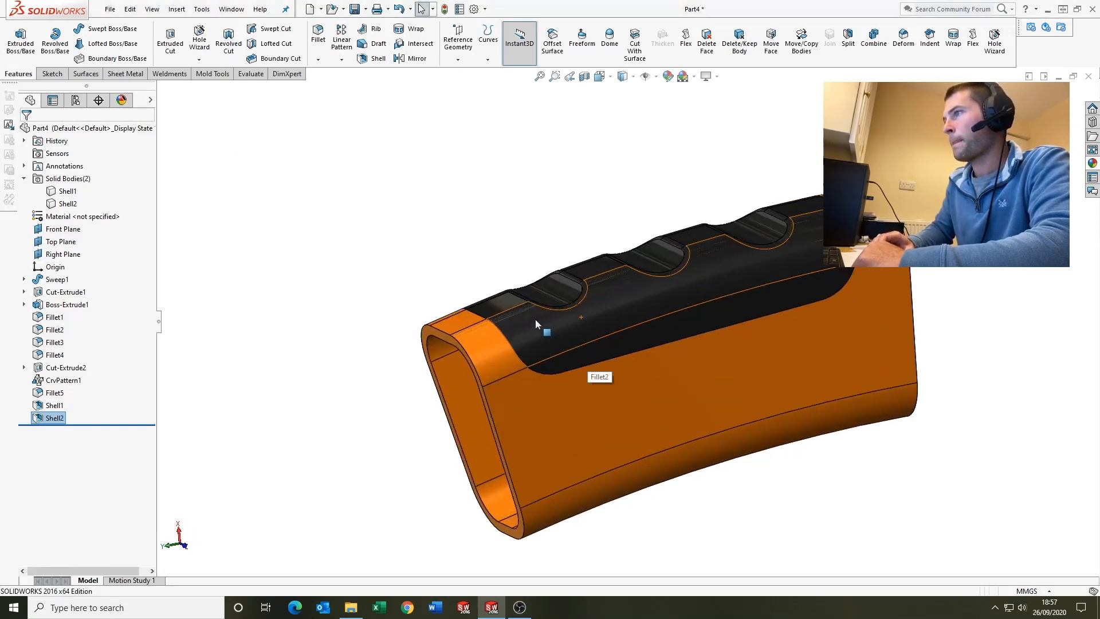
Step: Isolate the grip again and round its inner shell edge with a 1 mm fillet
right_click(541, 326)
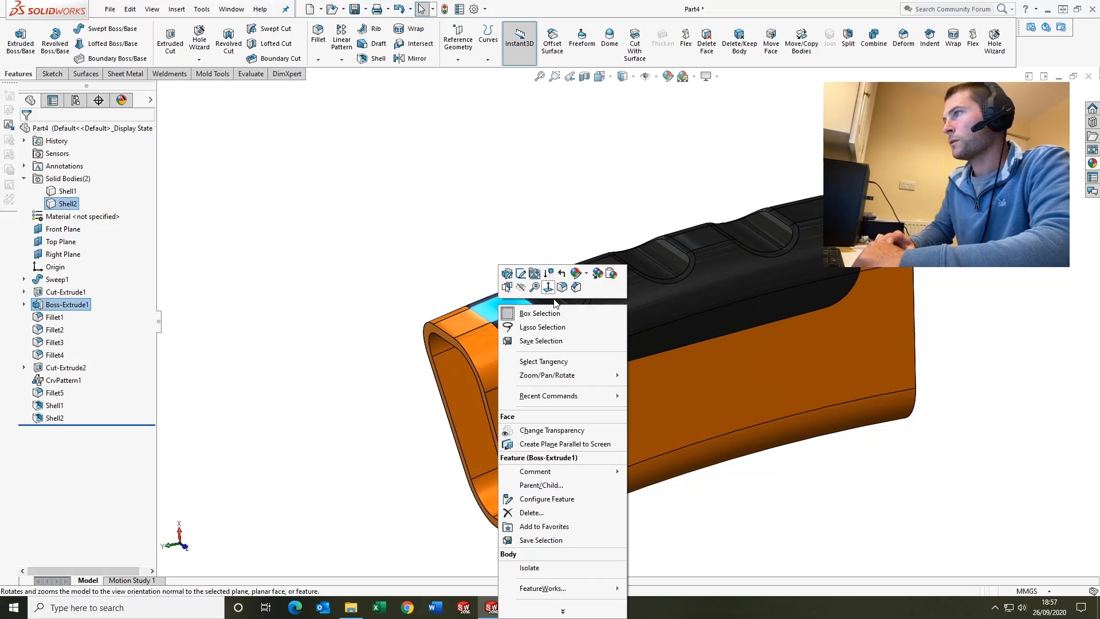
left_click(529, 567)
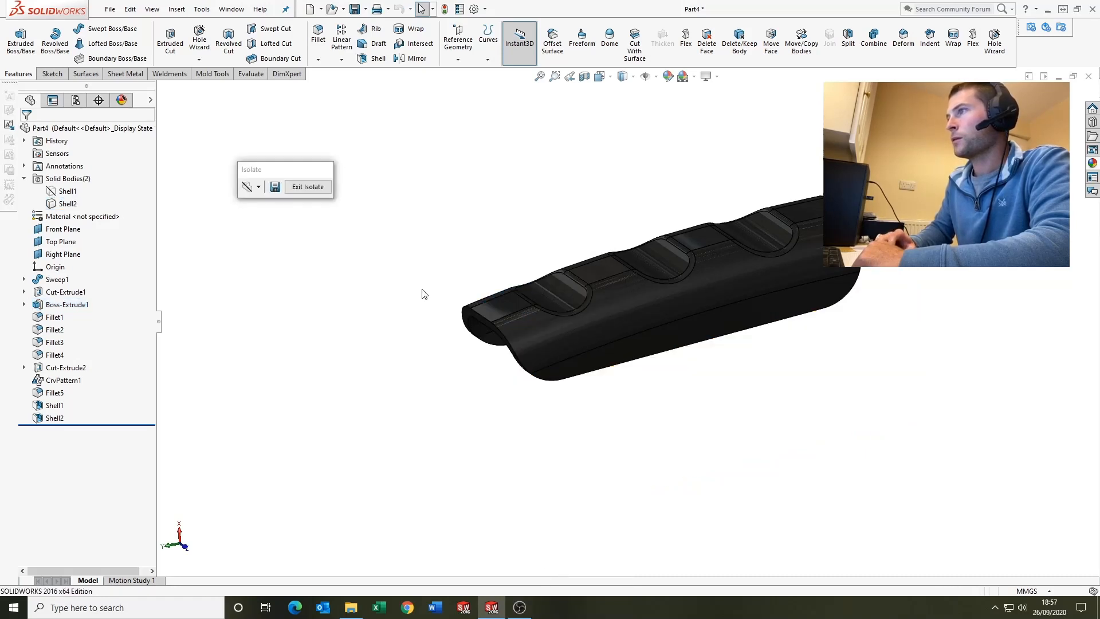
left_click(317, 35)
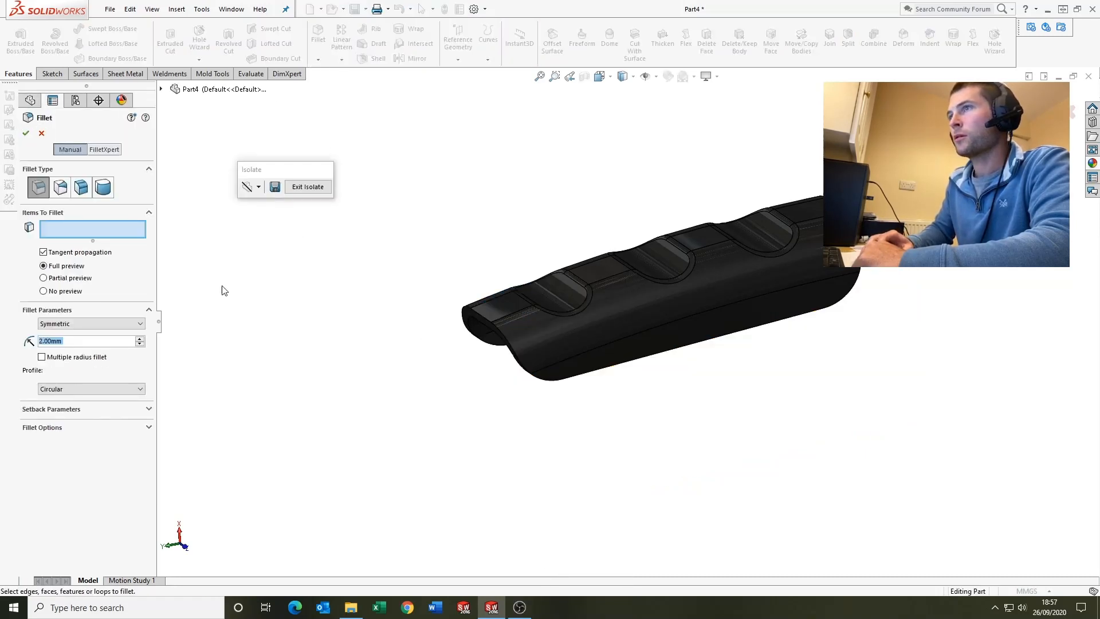
left_click(501, 316)
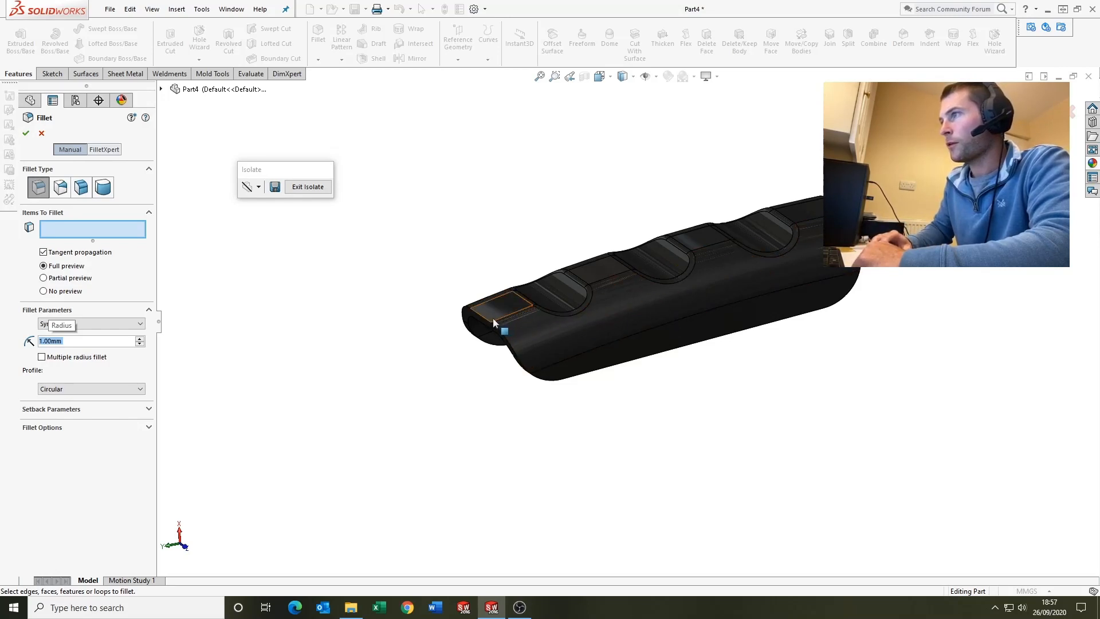
left_click(25, 134)
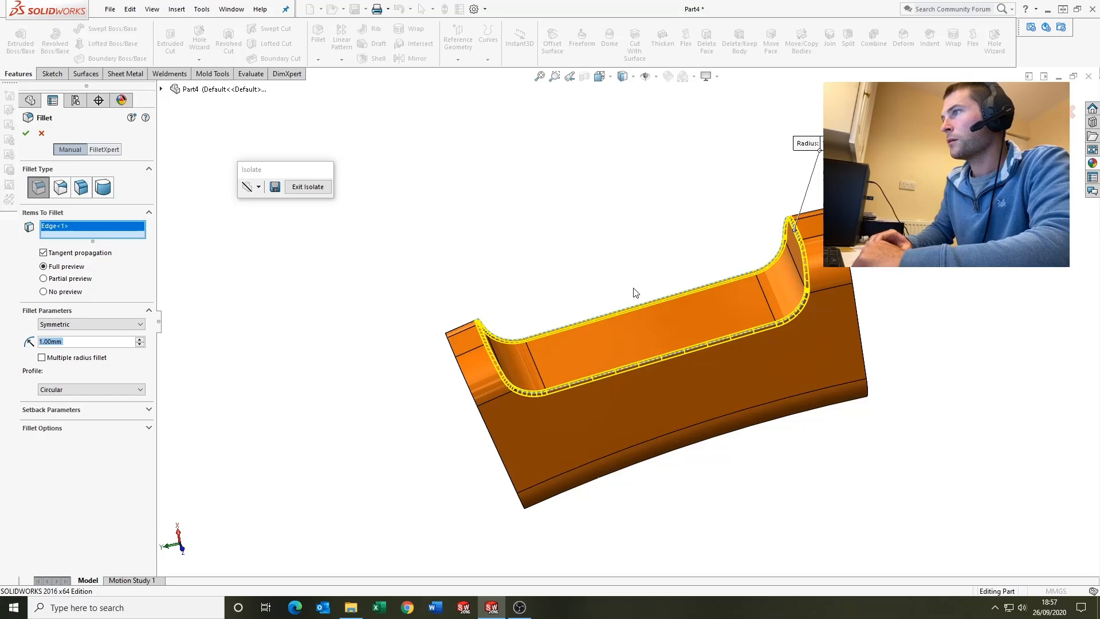
left_click(21, 133)
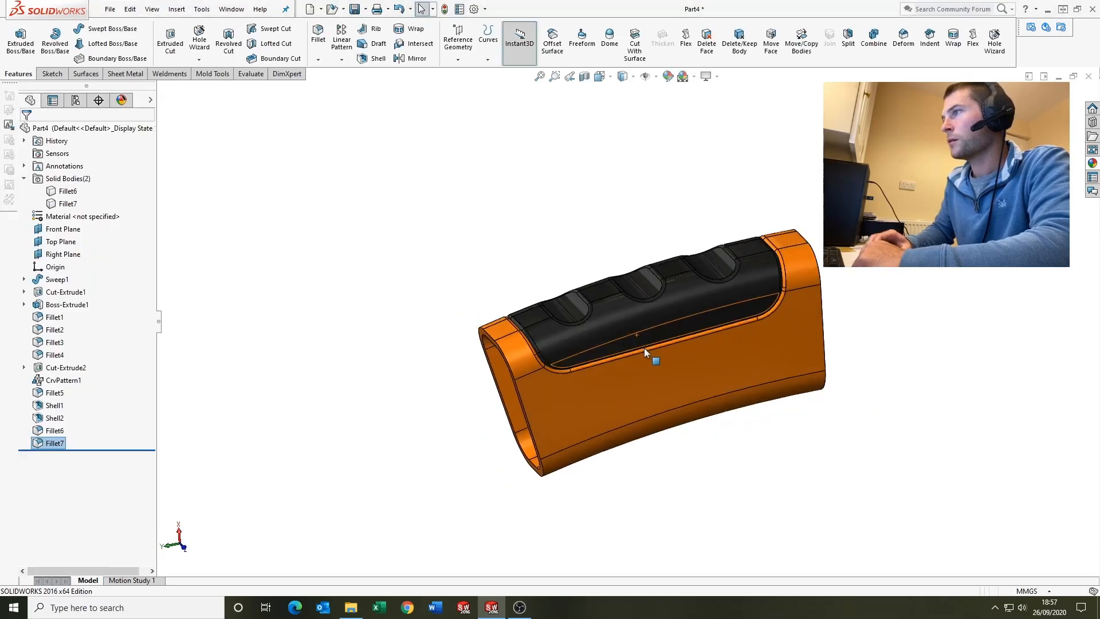
left_click_drag(645, 350, 723, 351)
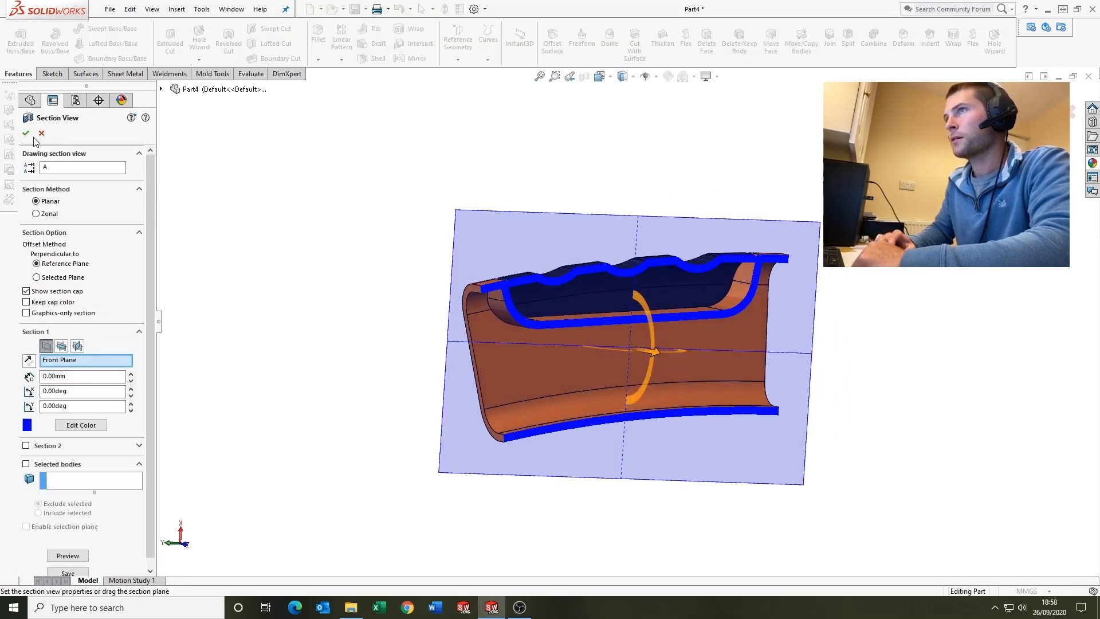
left_click(23, 134)
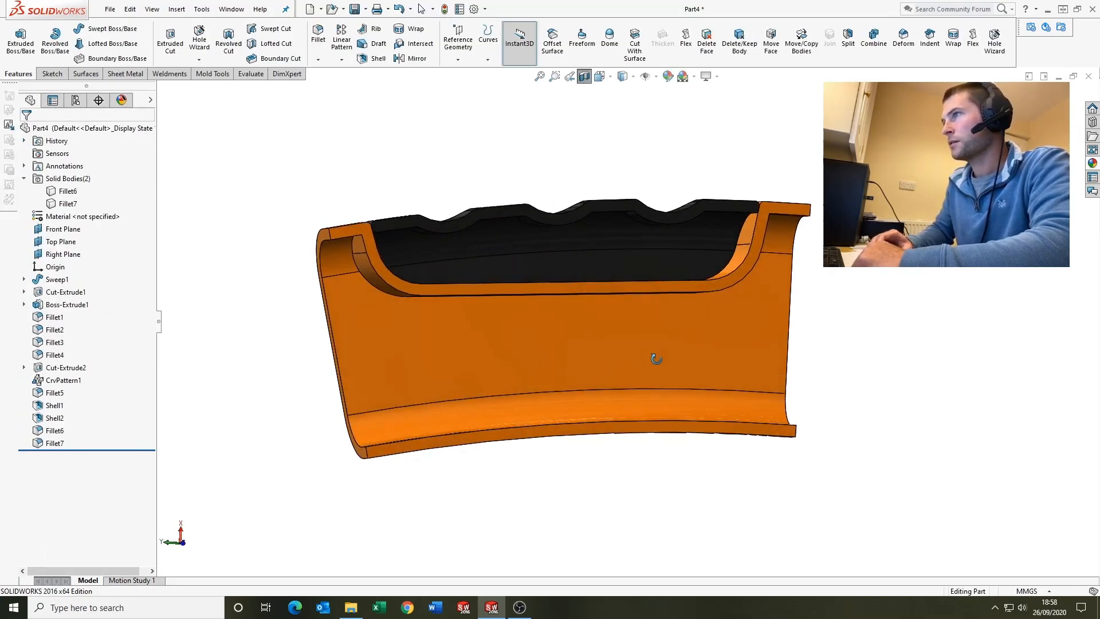
left_click_drag(655, 357, 512, 321)
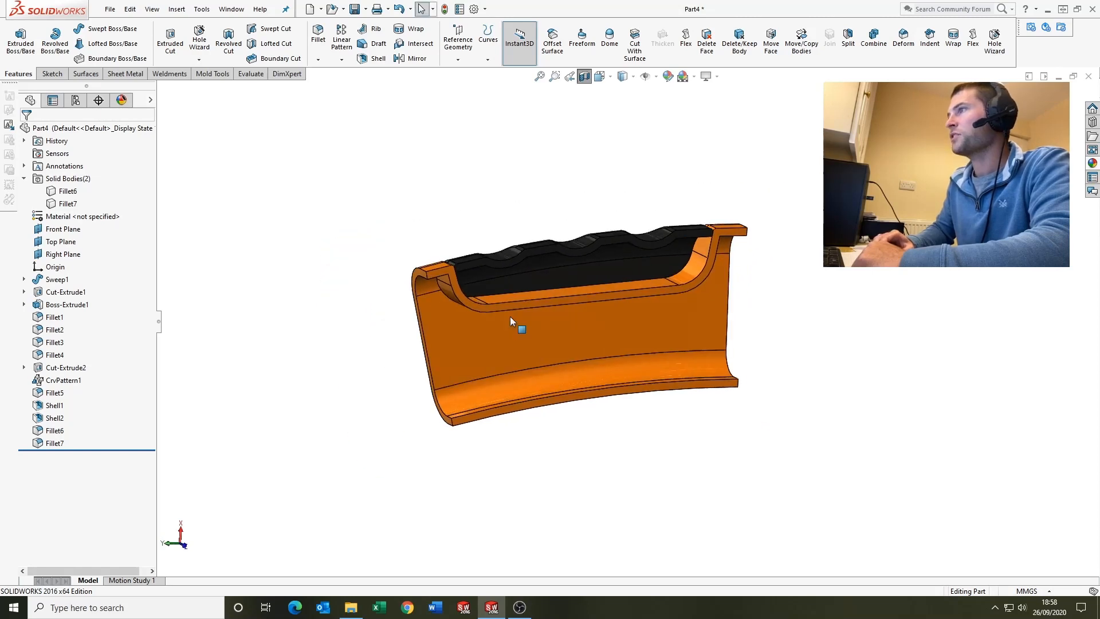
left_click_drag(512, 320, 582, 290)
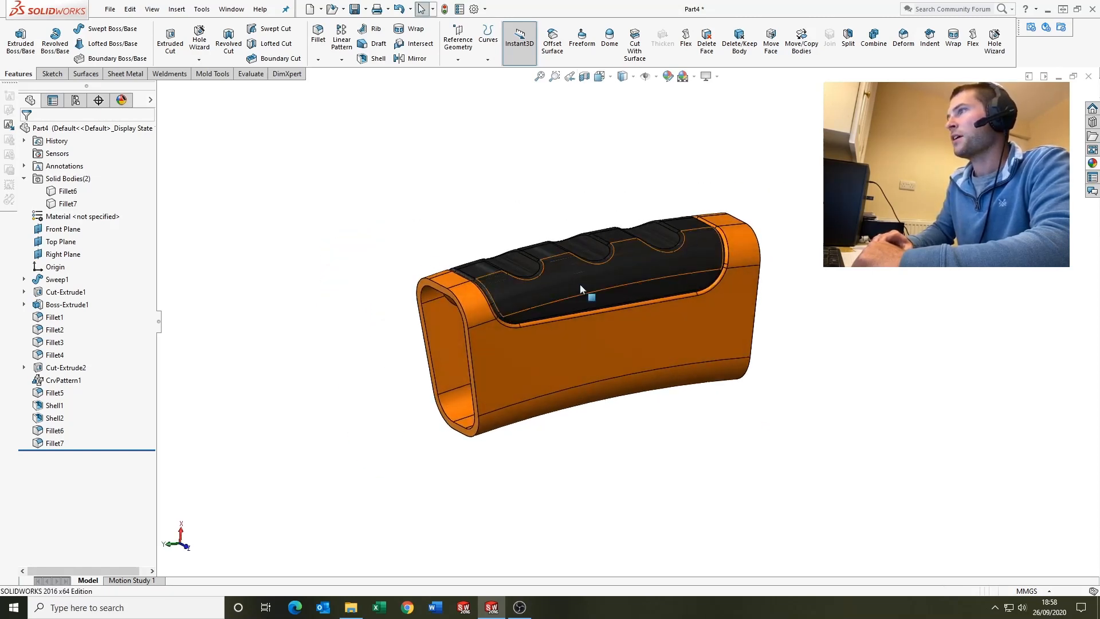